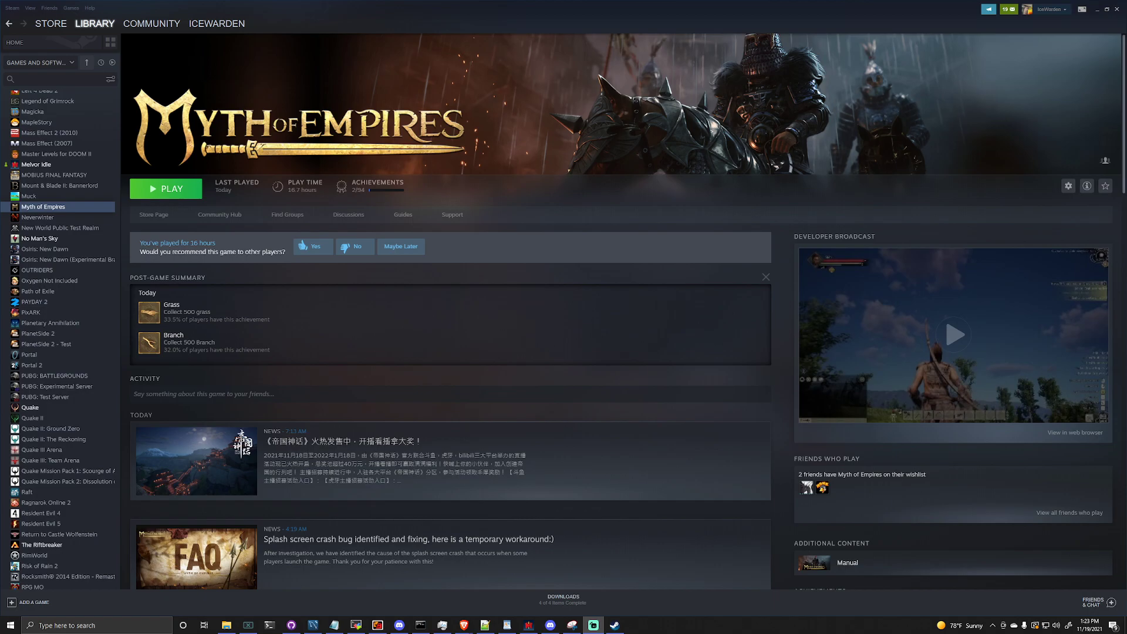
{"action": "mouse_move", "coordinate": [695, 114]}
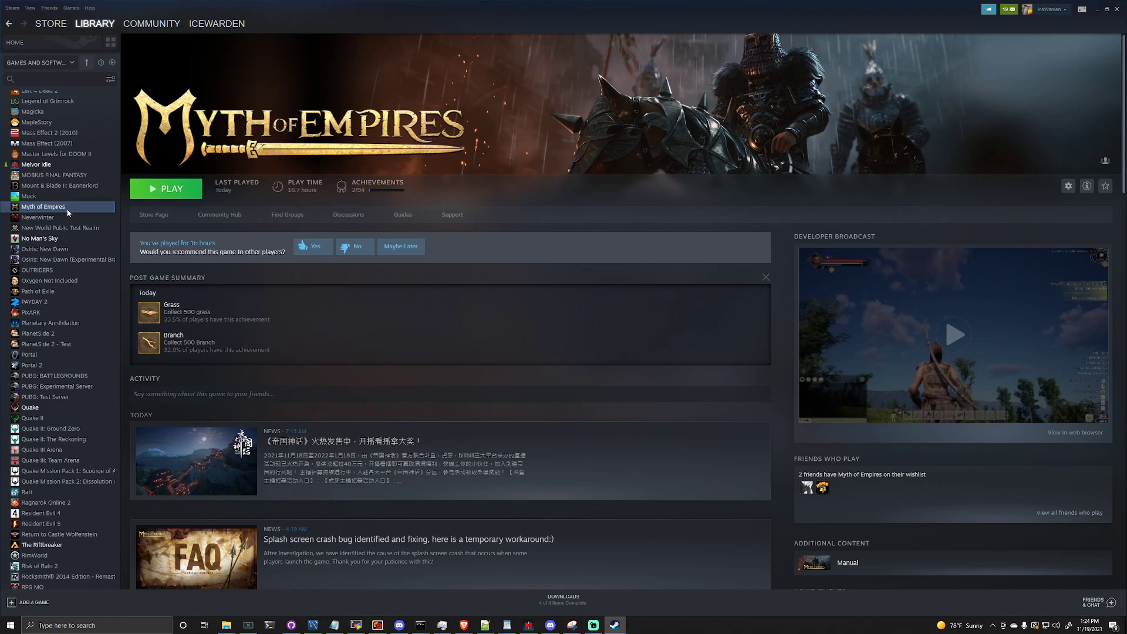
- Browse the Myth of Empires local files from the Steam library entry
{"action": "right_click", "coordinate": [44, 207]}
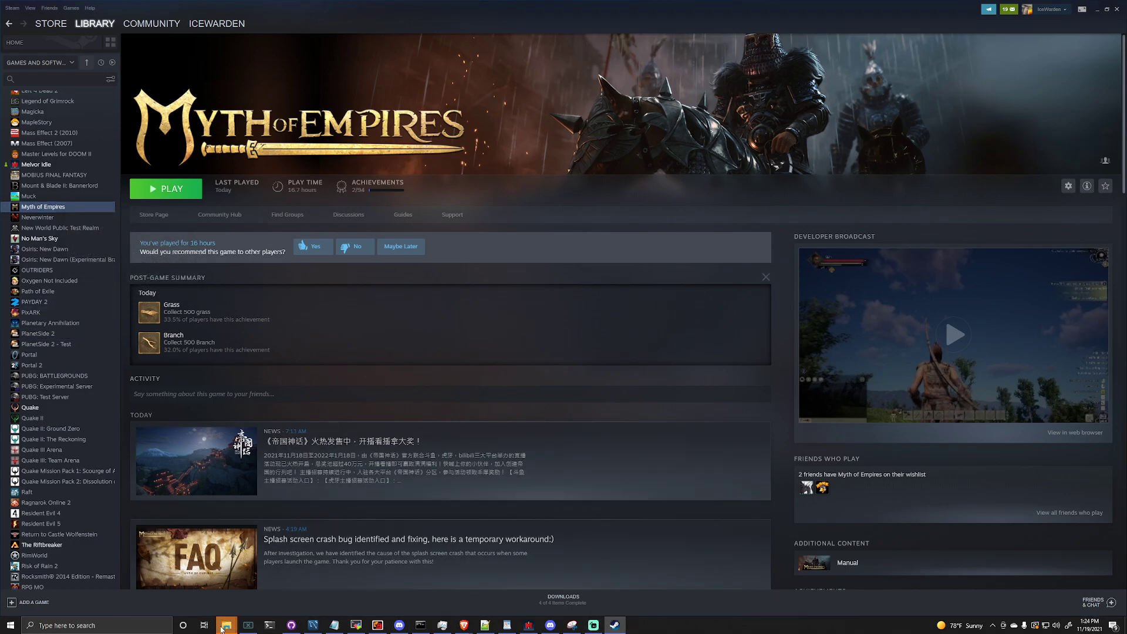
{"action": "left_click", "coordinate": [225, 624]}
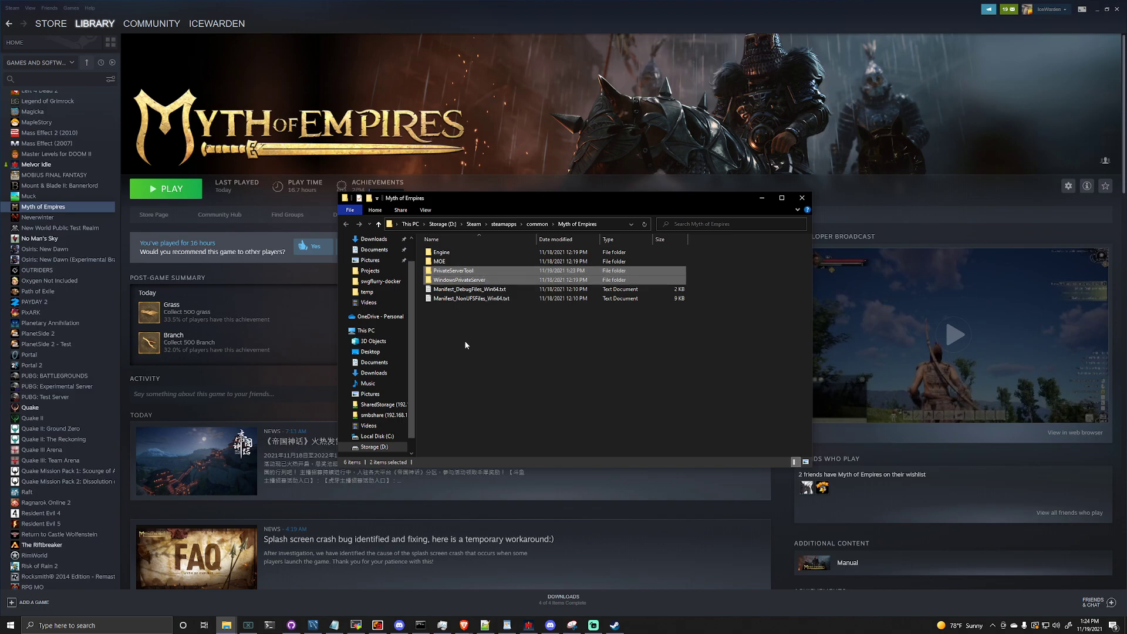
- Enter the PrivateServerTool folder and launch the private server tool
{"action": "left_click", "coordinate": [458, 280]}
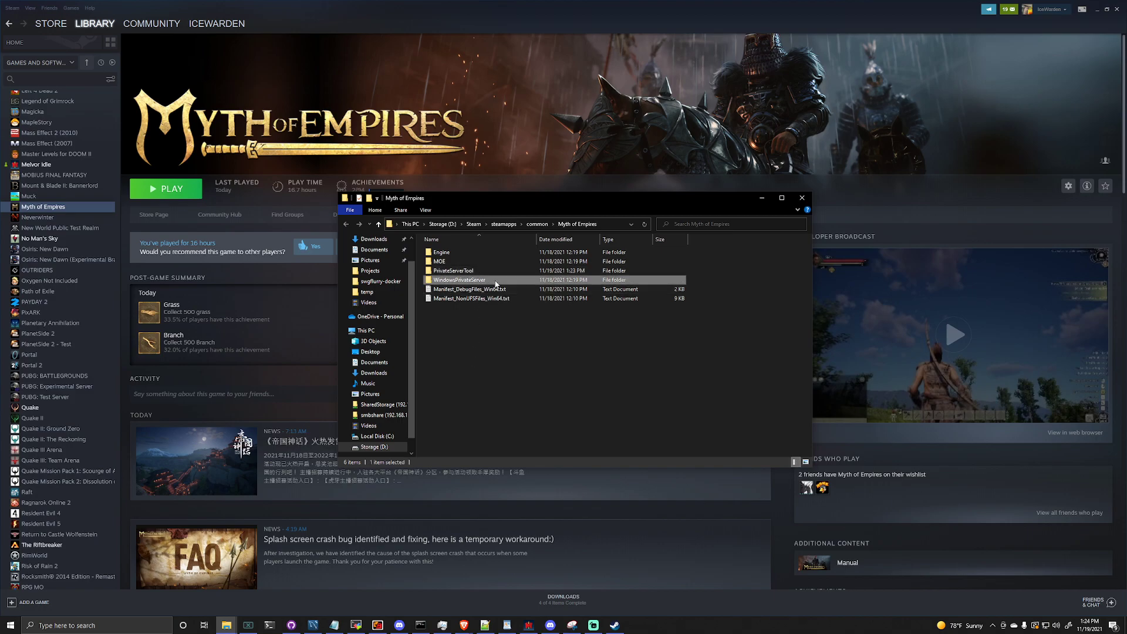
{"action": "double_click", "coordinate": [459, 279]}
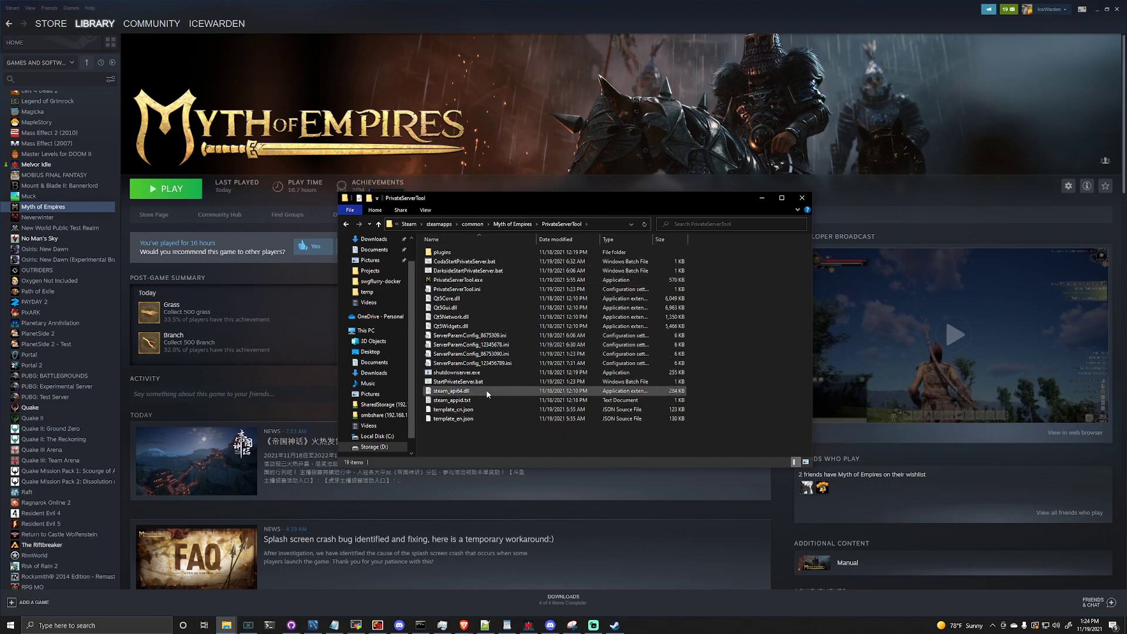
{"action": "double_click", "coordinate": [466, 280]}
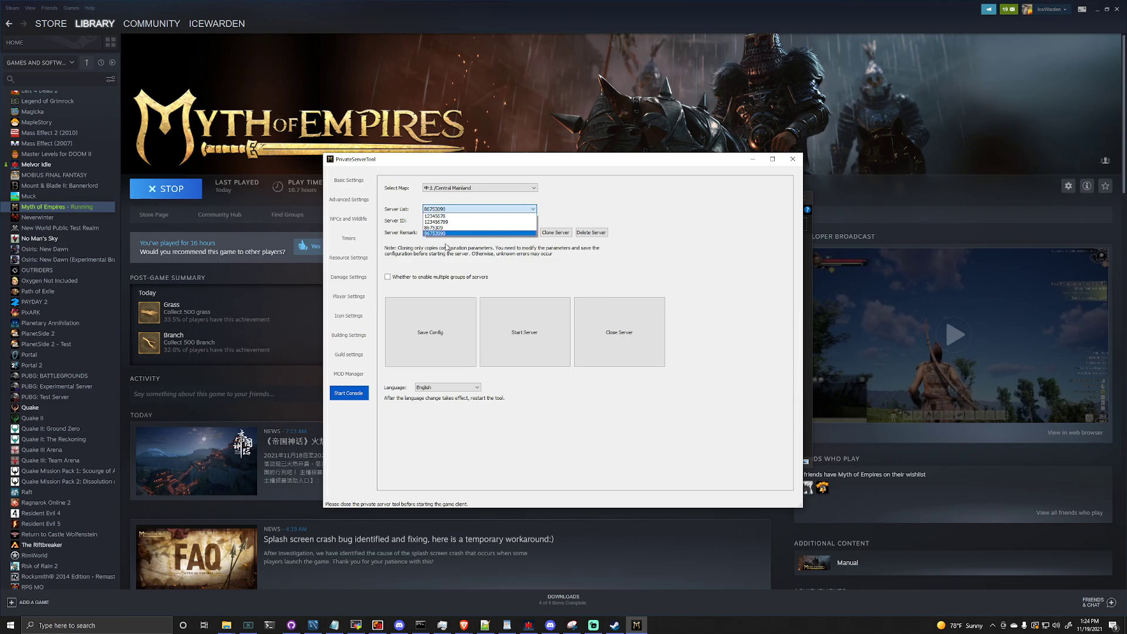
- Select saved server 86753080 and review its Basic Settings down to the player limit
{"action": "left_click", "coordinate": [478, 209]}
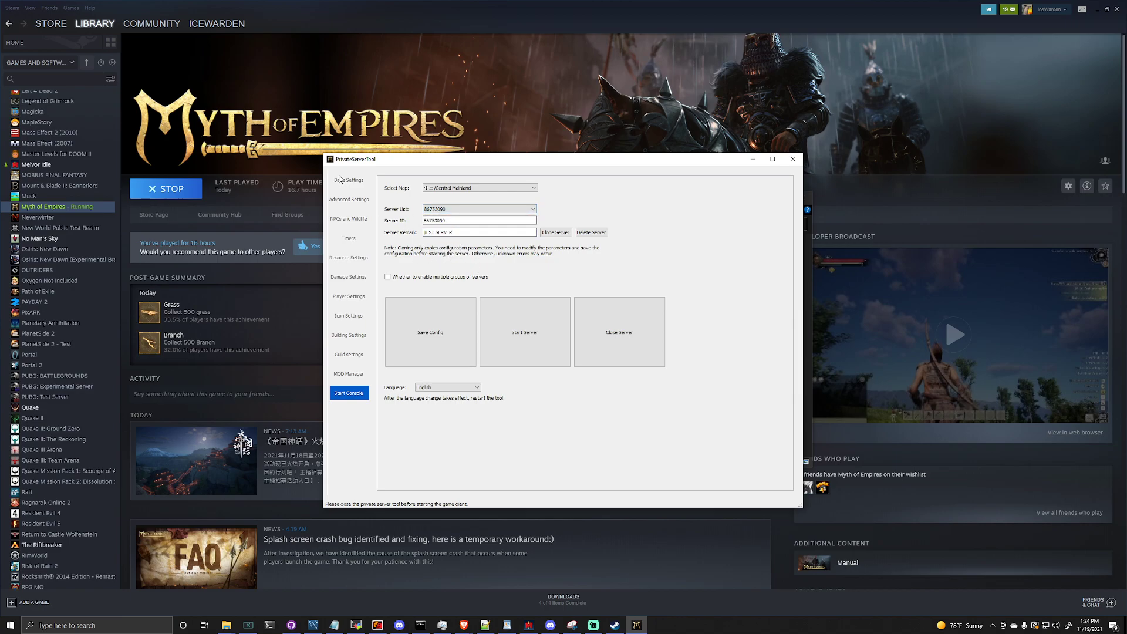
{"action": "left_click", "coordinate": [349, 180]}
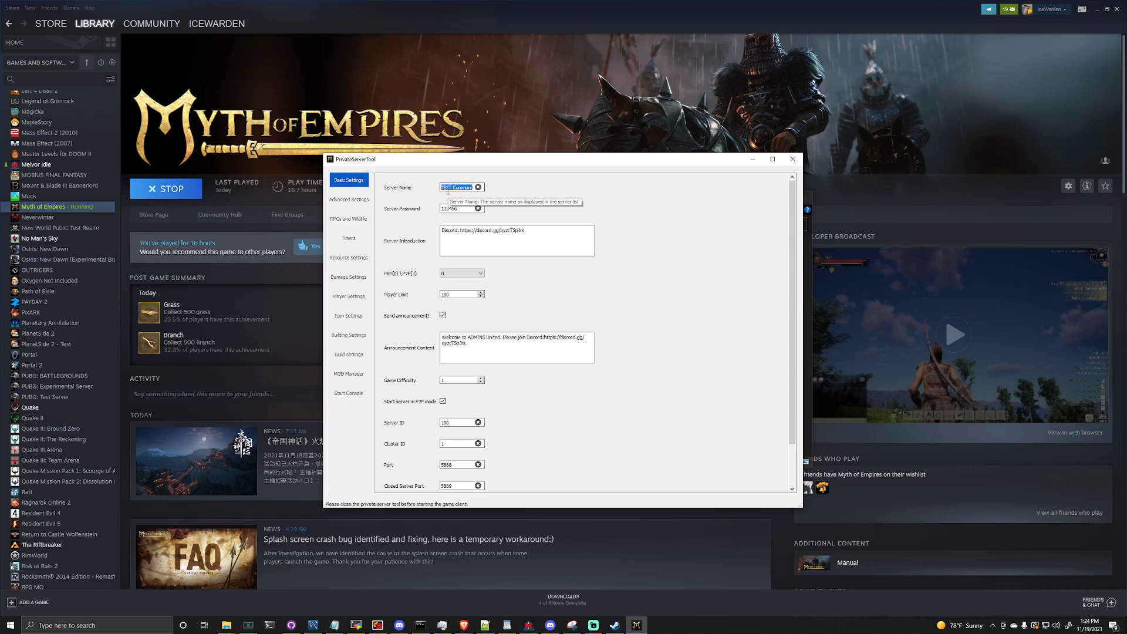
{"action": "mouse_move", "coordinate": [458, 210]}
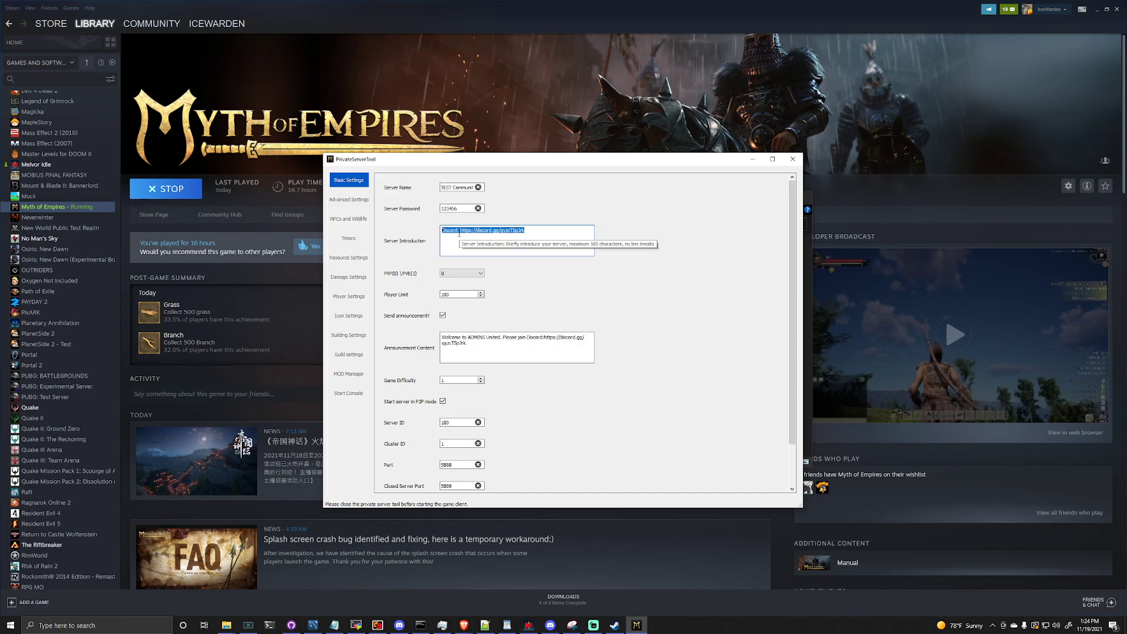
{"action": "mouse_move", "coordinate": [501, 239]}
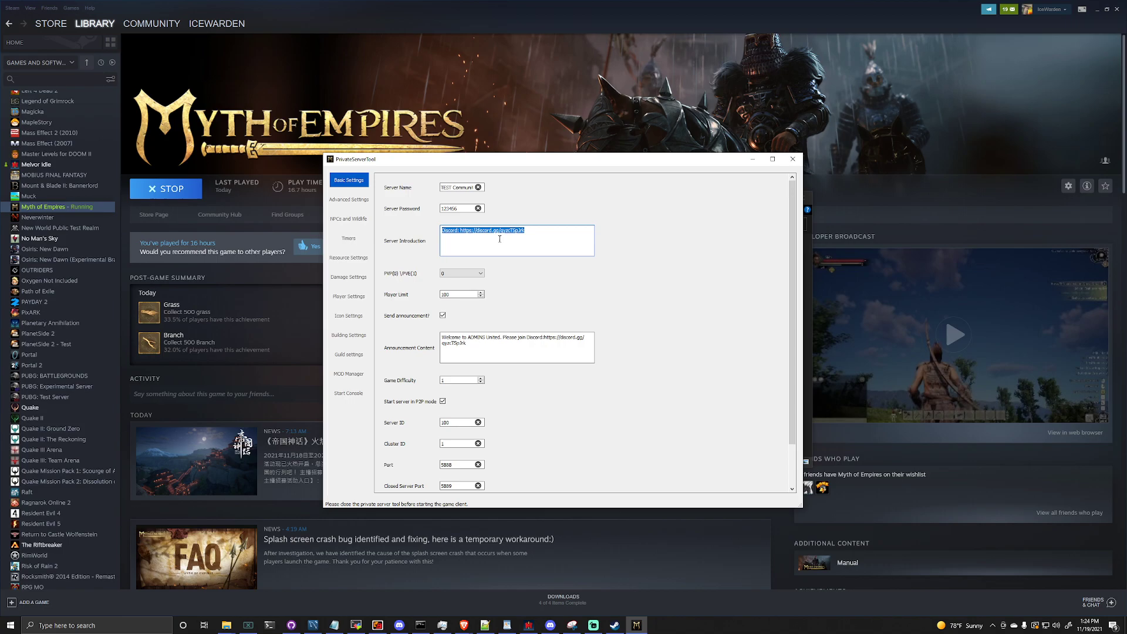
{"action": "mouse_move", "coordinate": [437, 268]}
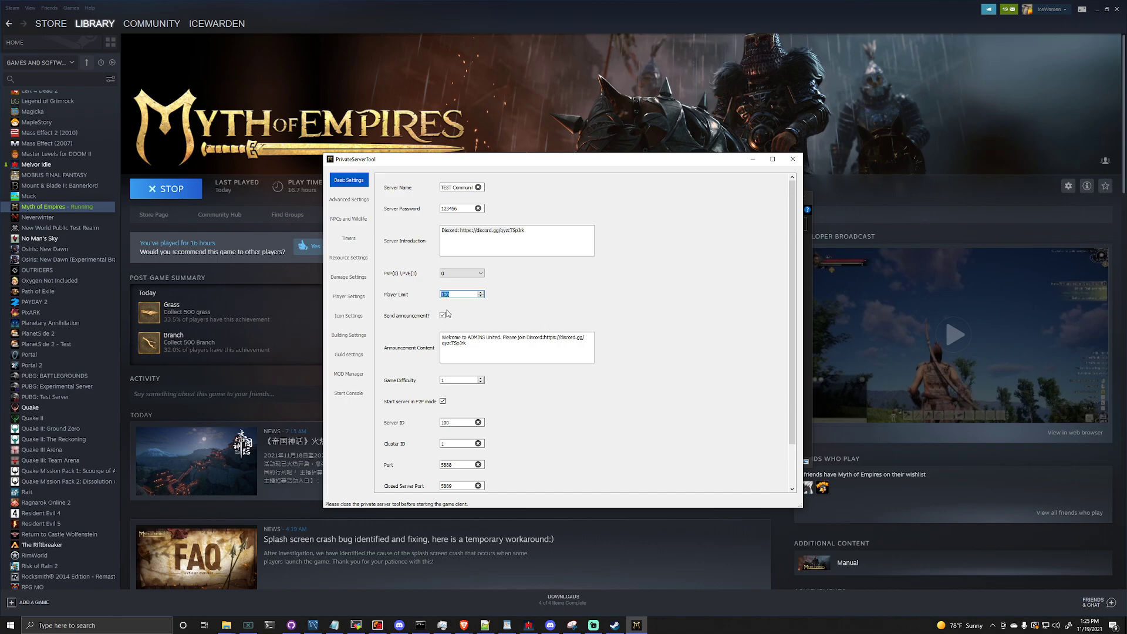
{"action": "triple_click", "coordinate": [516, 348]}
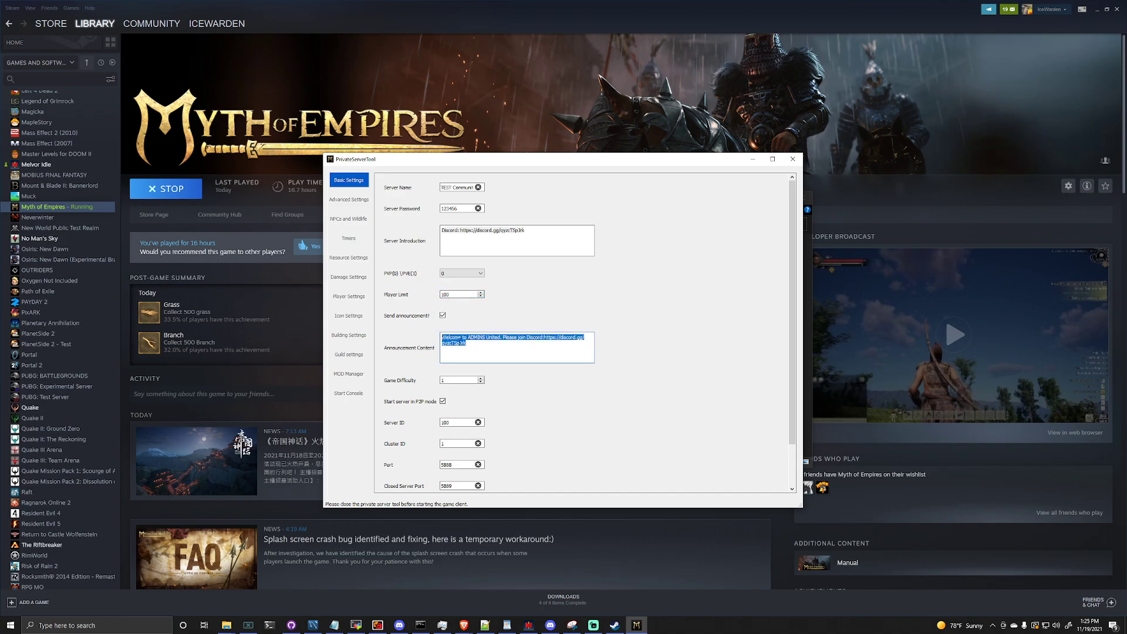
{"action": "mouse_move", "coordinate": [517, 348]}
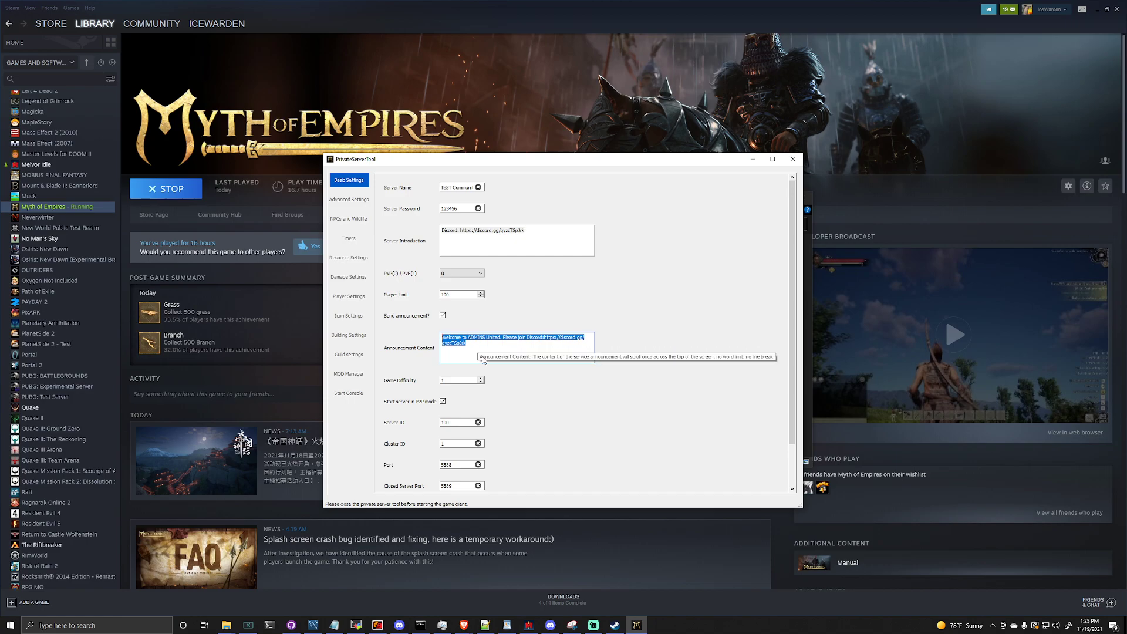
{"action": "scroll", "scroll_direction": "down", "scroll_amount": 3}
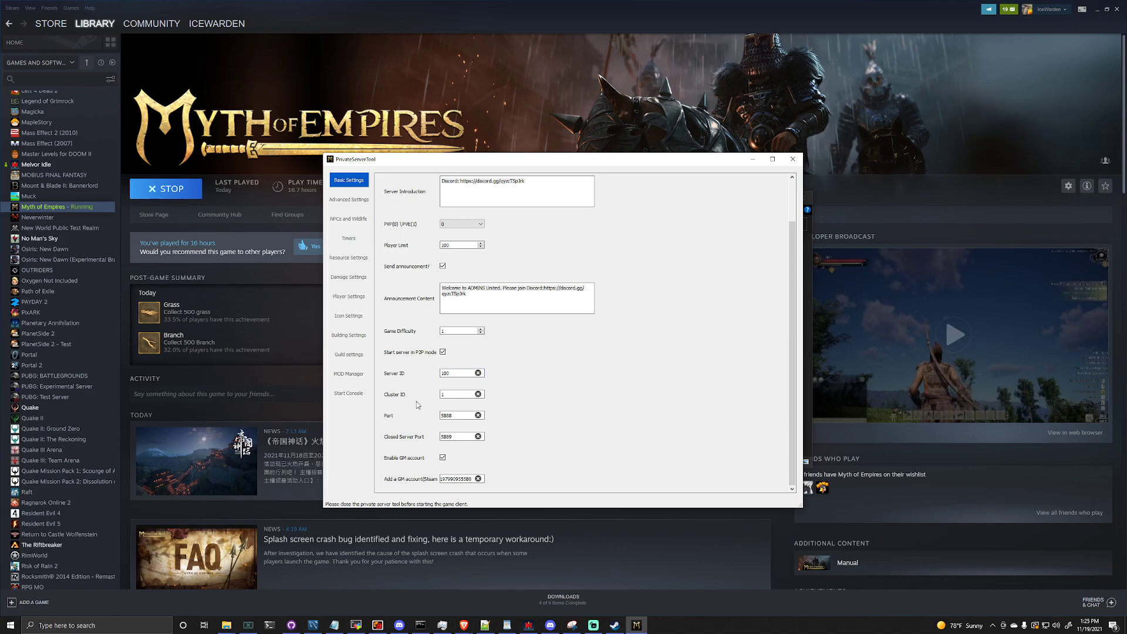
{"action": "left_click", "coordinate": [458, 395]}
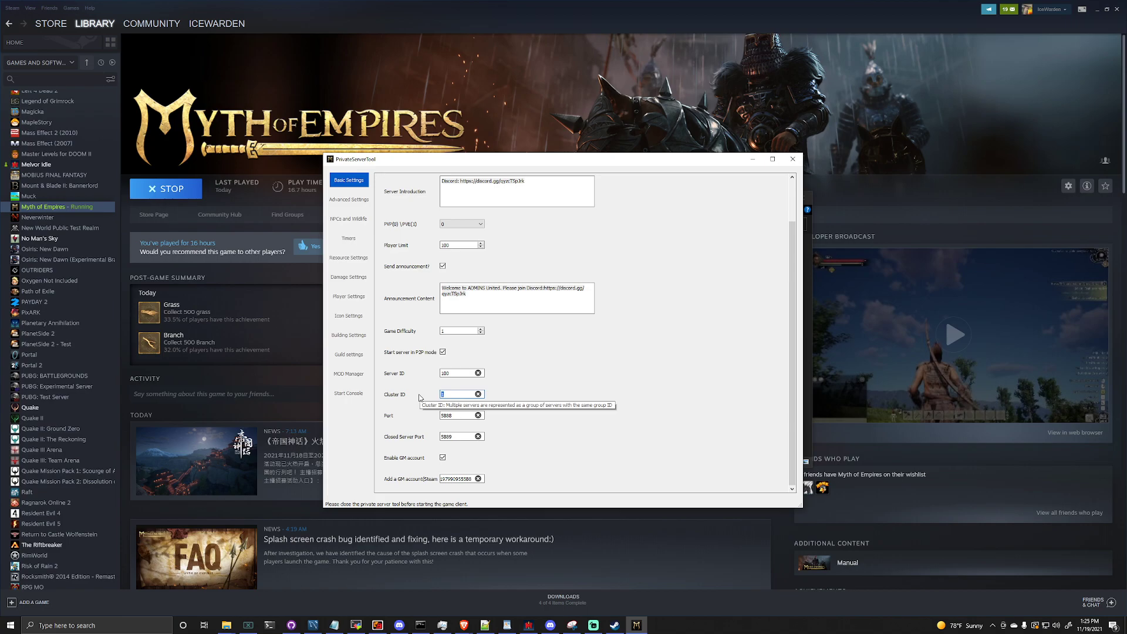
{"action": "mouse_move", "coordinate": [592, 446]}
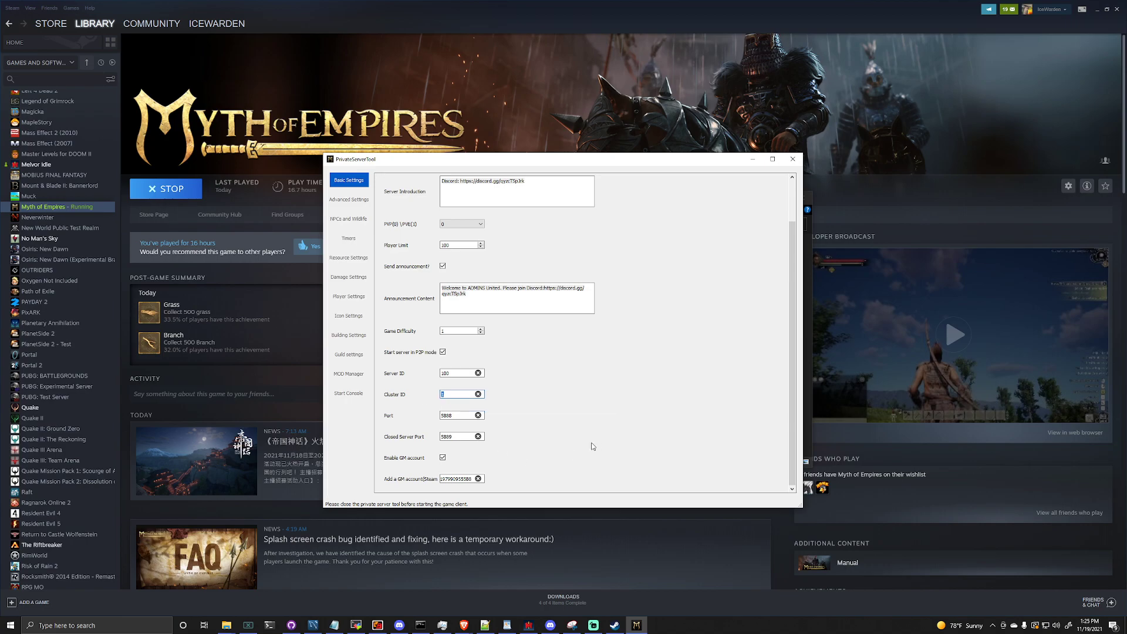
{"action": "left_click", "coordinate": [460, 415]}
{"action": "type", "text": "51888"}
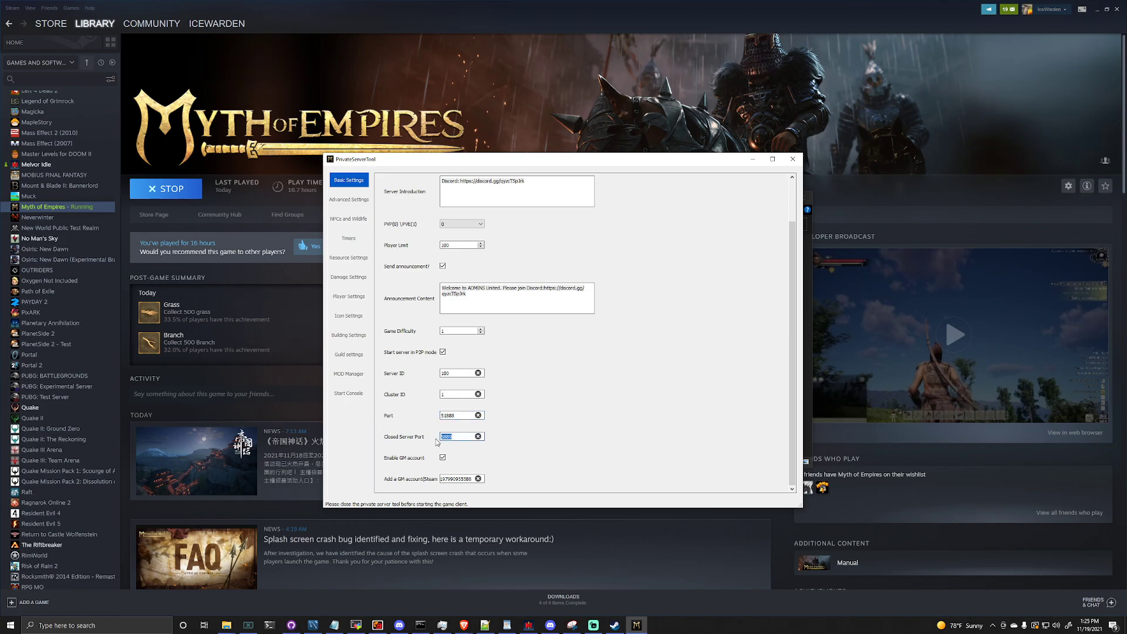
{"action": "left_click", "coordinate": [461, 414]}
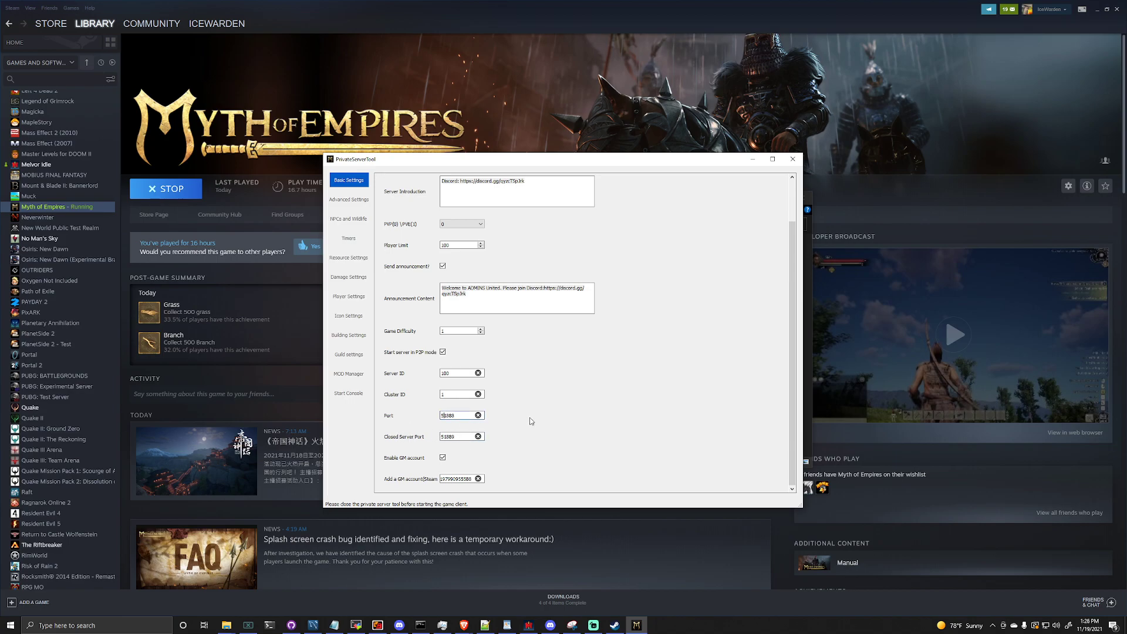
- Review the port 5893 and closed server port 5894 values in Basic Settings
{"action": "left_click", "coordinate": [460, 414]}
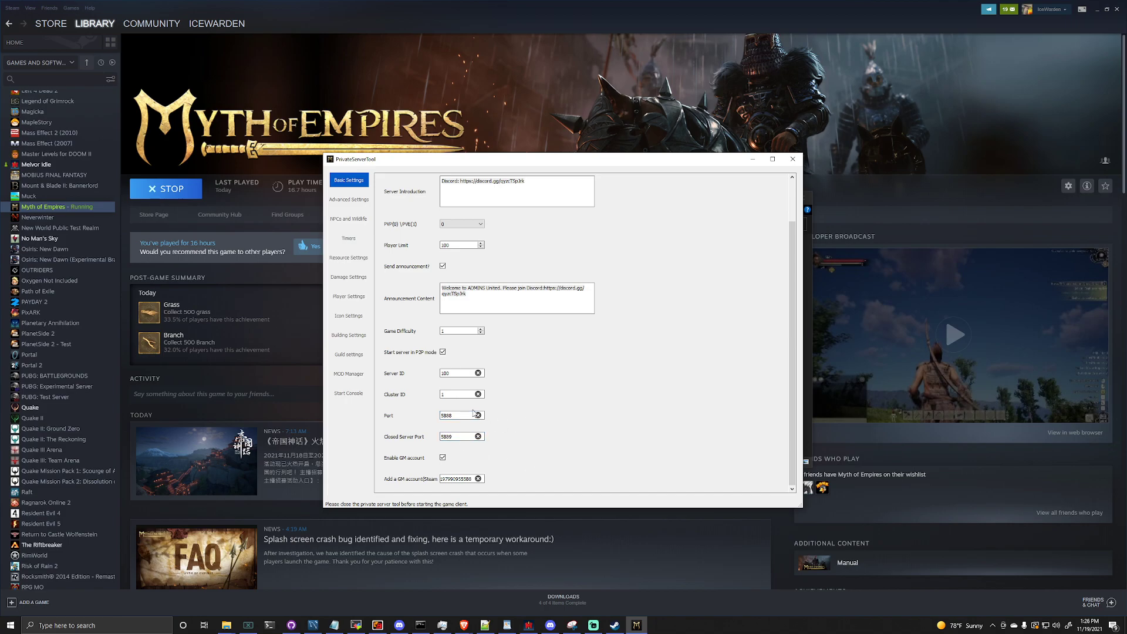
{"action": "triple_click", "coordinate": [458, 415]}
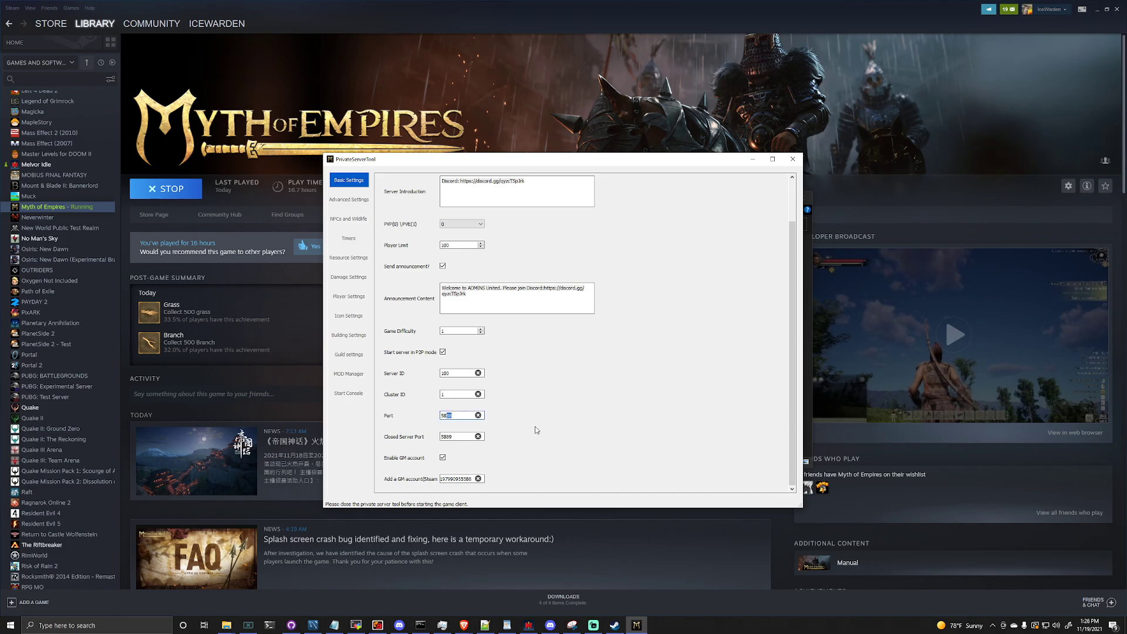
{"action": "left_click", "coordinate": [460, 437]}
{"action": "type", "text": "5894"}
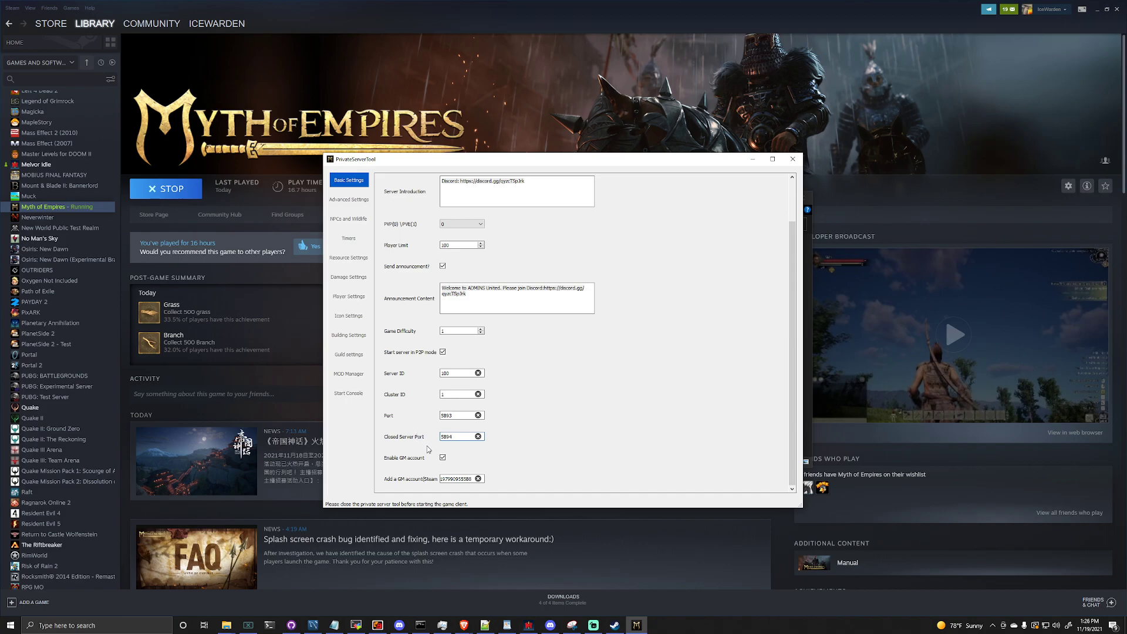
{"action": "left_click", "coordinate": [460, 436]}
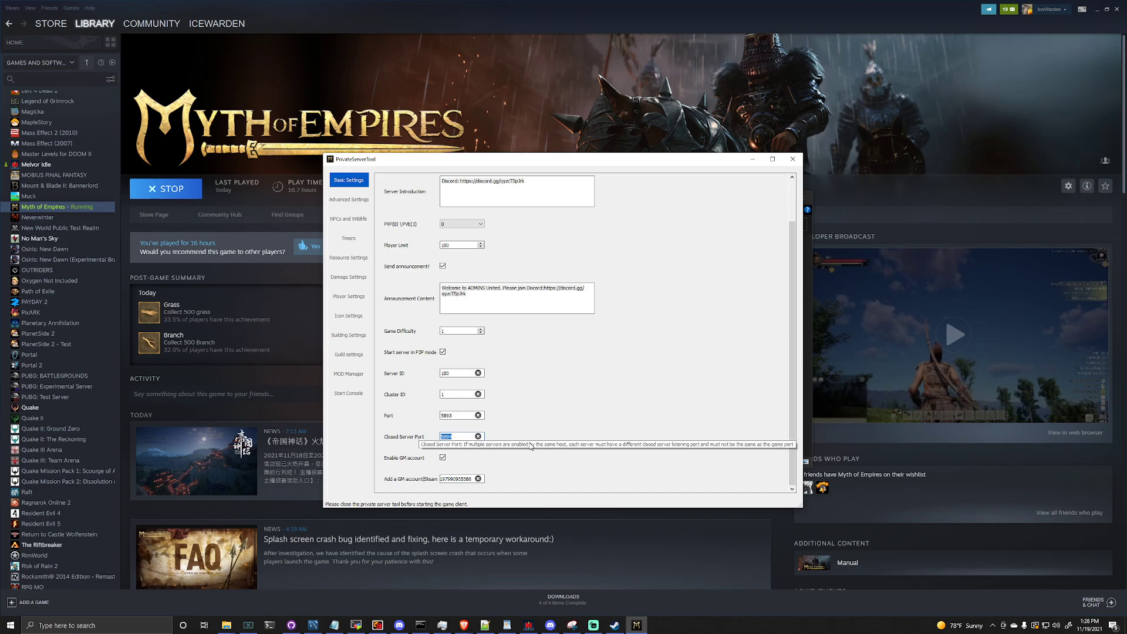
{"action": "mouse_move", "coordinate": [529, 446]}
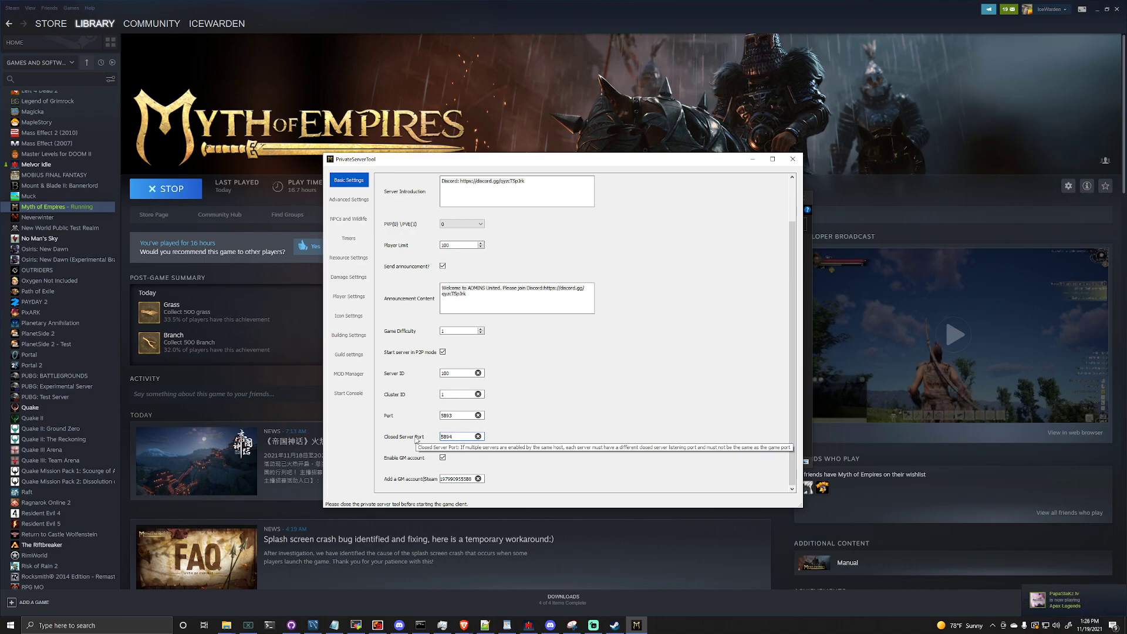
{"action": "mouse_move", "coordinate": [357, 204]}
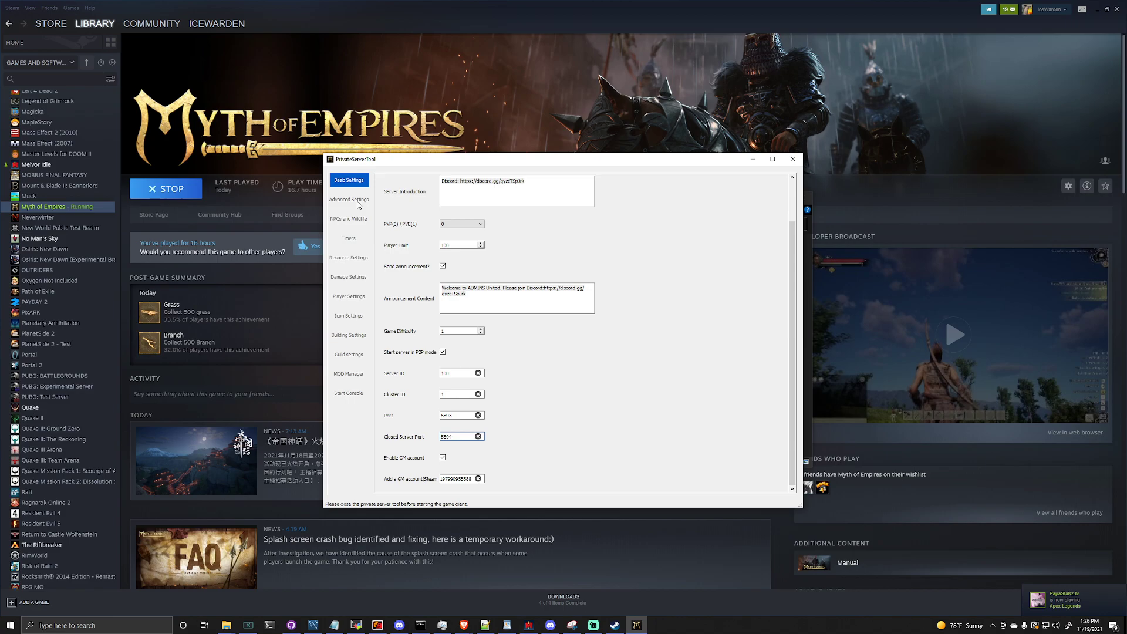
- Step through Advanced, NPCs and Wildlife, and Resource settings, ending on Start Console
{"action": "left_click", "coordinate": [349, 200]}
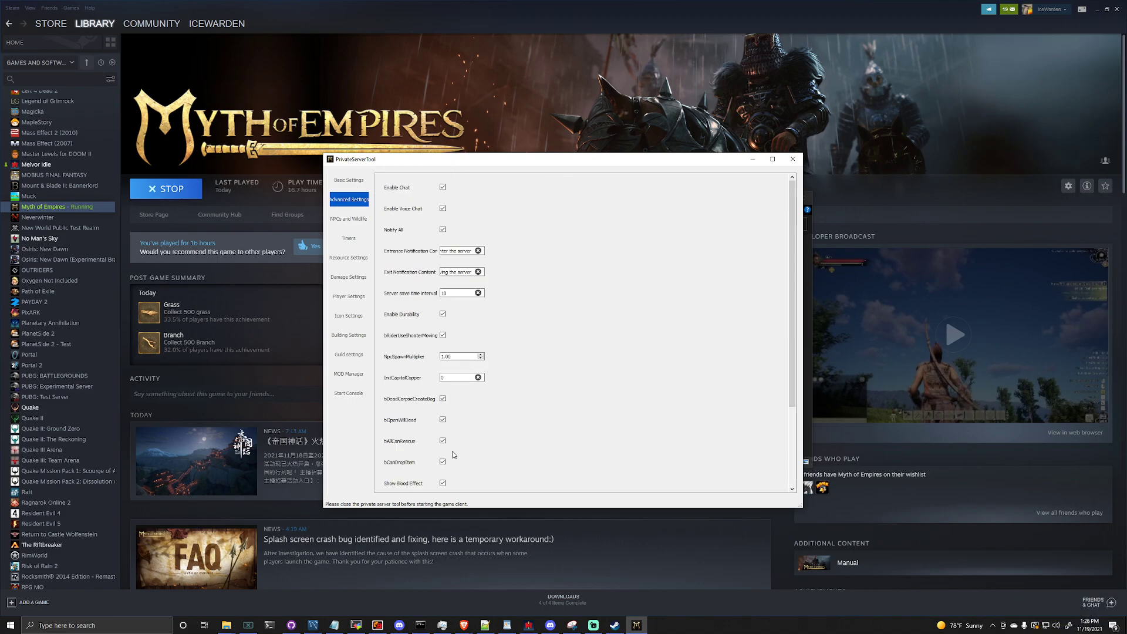
{"action": "left_click", "coordinate": [349, 218]}
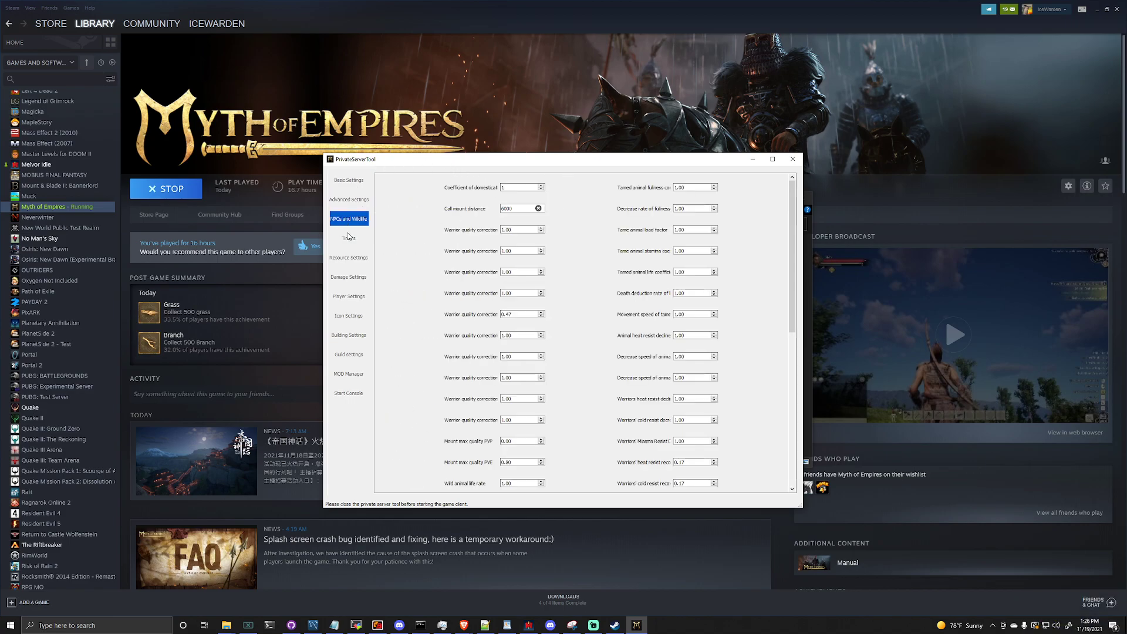
{"action": "left_click", "coordinate": [349, 257]}
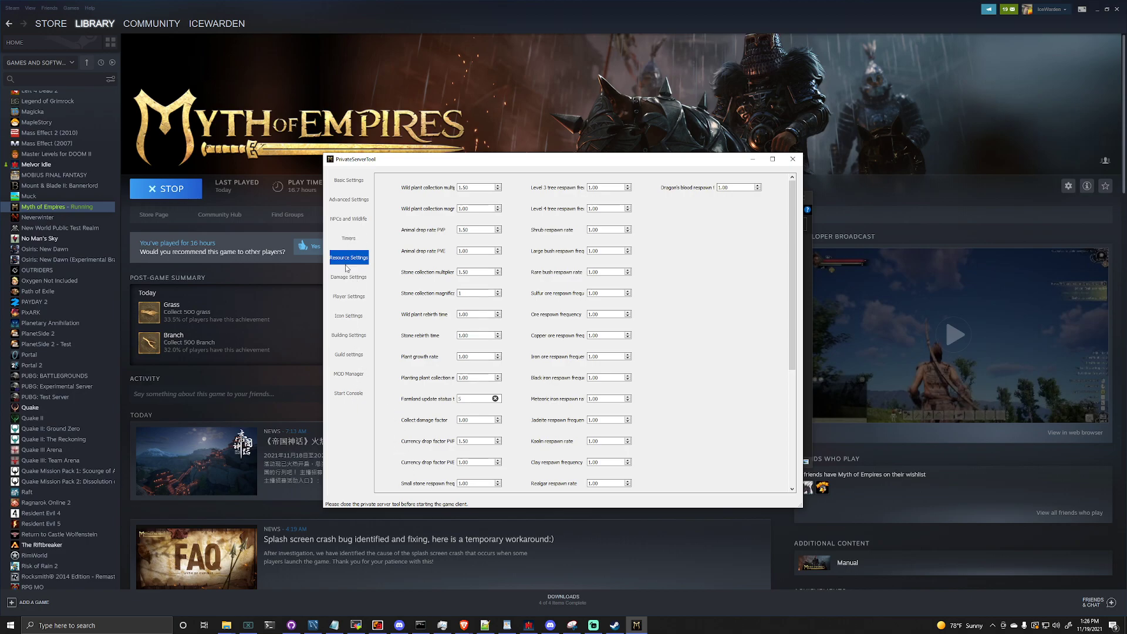
{"action": "left_click", "coordinate": [349, 393]}
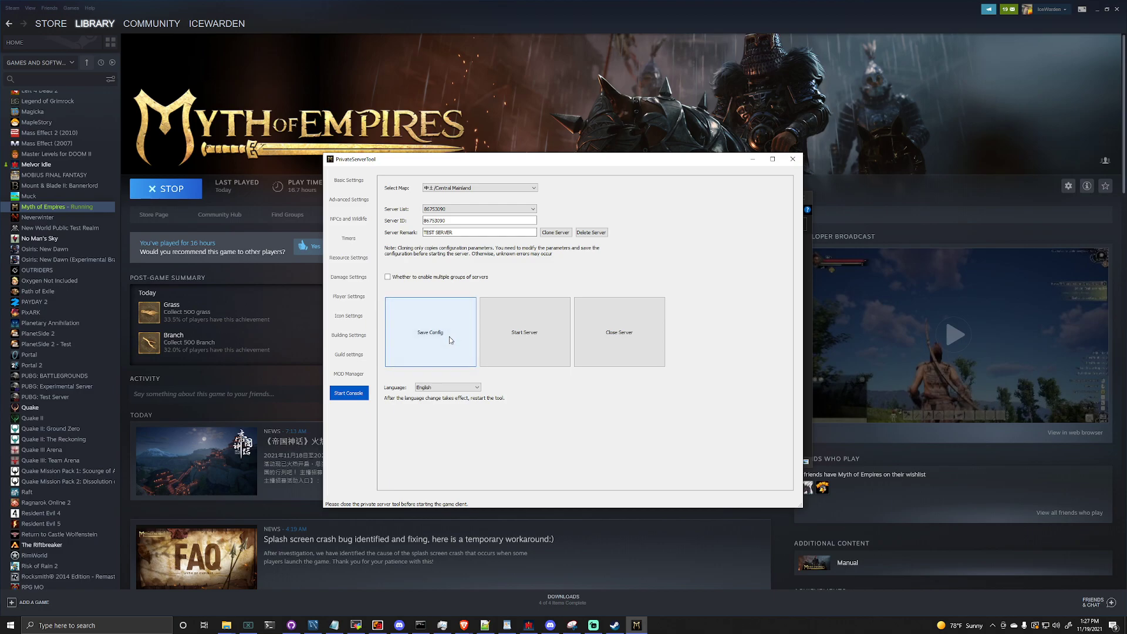
- Save the config and select ServerParamConfig_86753090.ini in the tool's folder
{"action": "left_click", "coordinate": [523, 331]}
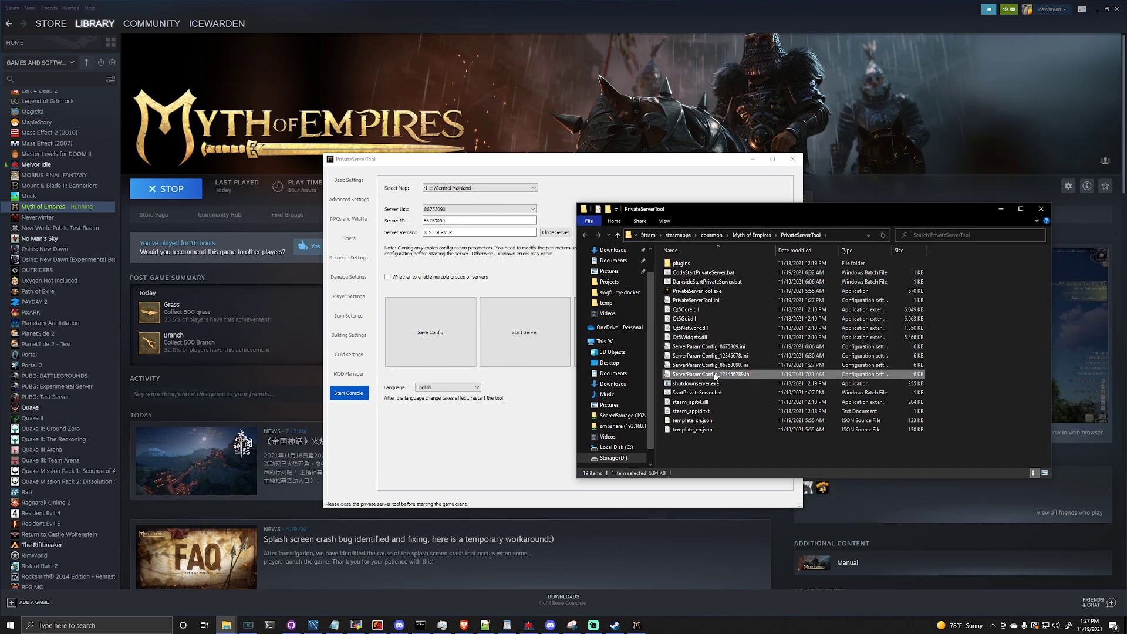
{"action": "left_click", "coordinate": [711, 366]}
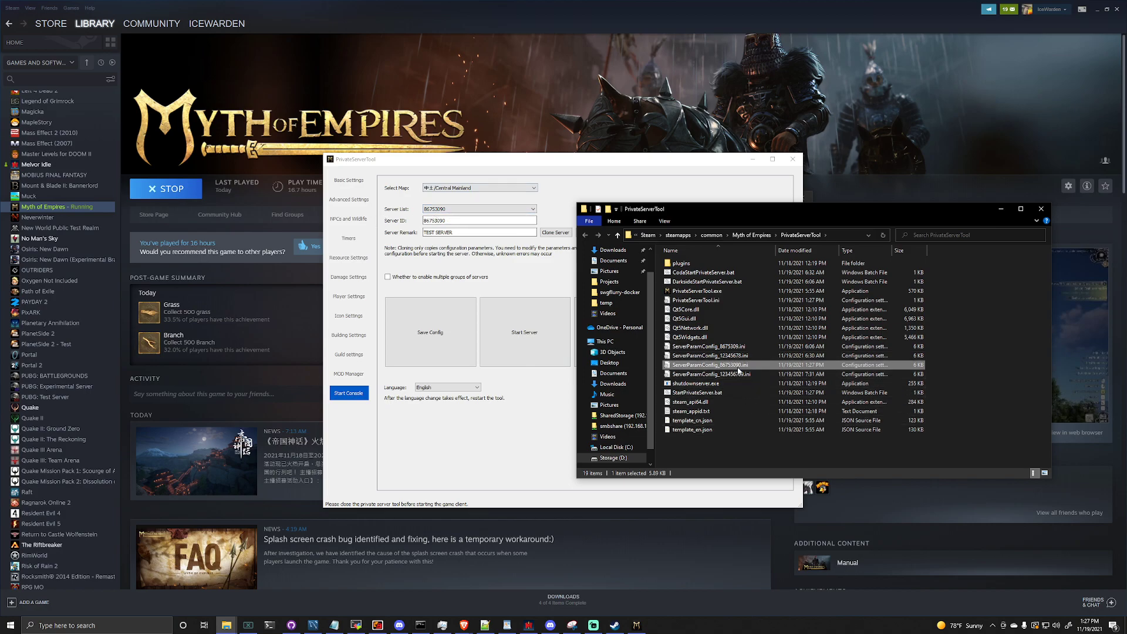
- Open ServerParamConfig_86753090.ini in Notepad++ to read its settings
{"action": "double_click", "coordinate": [710, 364]}
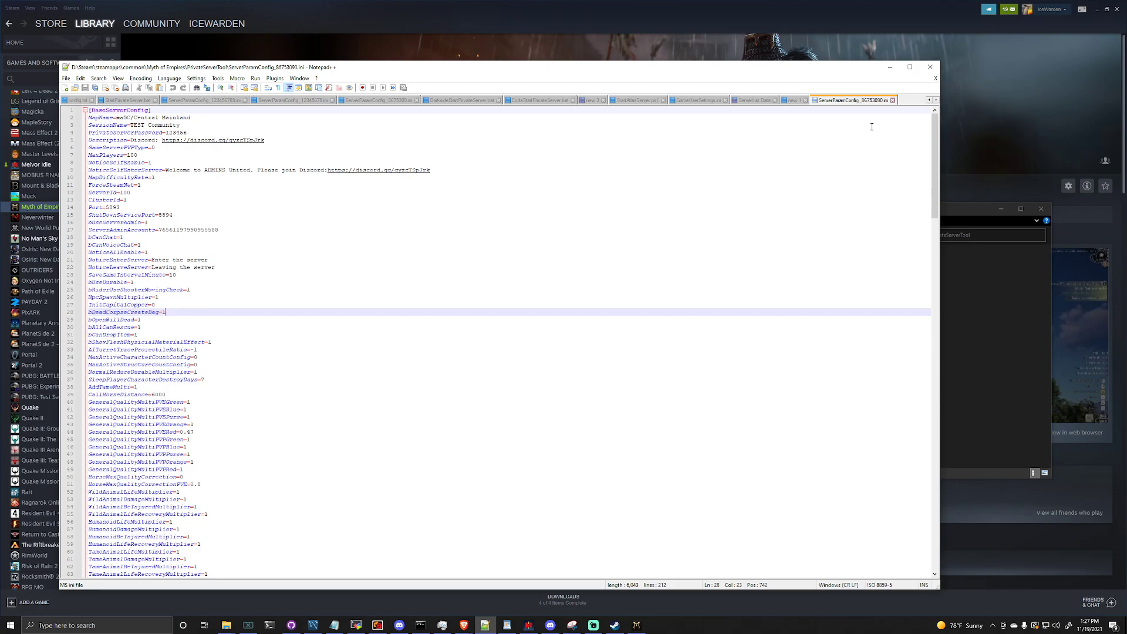
{"action": "mouse_move", "coordinate": [425, 313]}
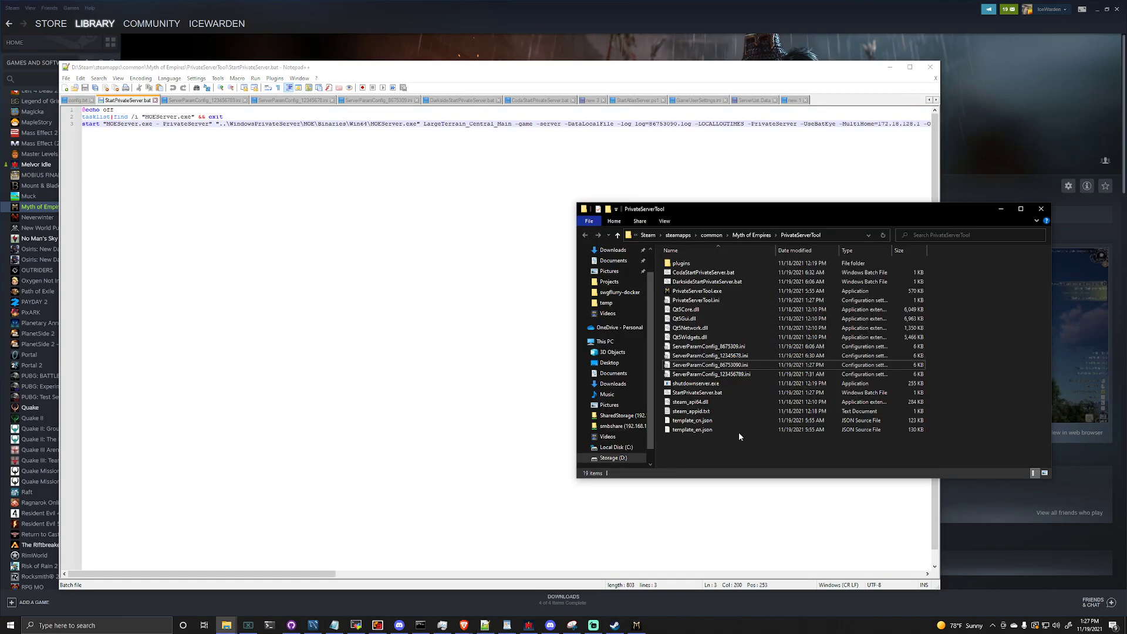
- Select StartPrivateServer.bat and bring up its context menu
{"action": "left_click", "coordinate": [696, 392]}
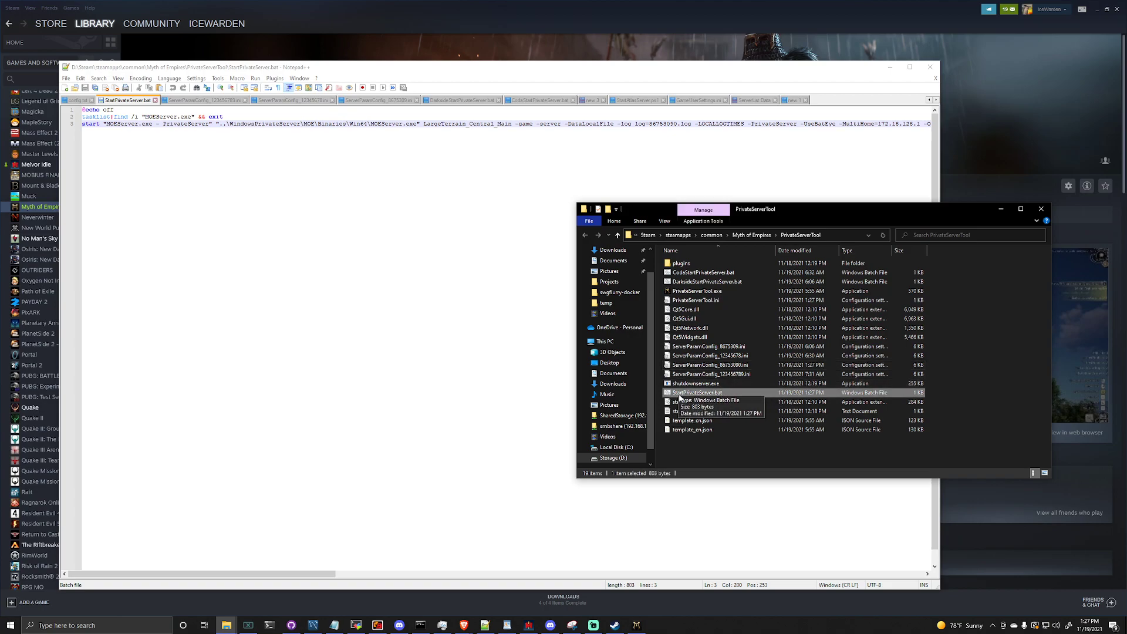
{"action": "right_click", "coordinate": [697, 392]}
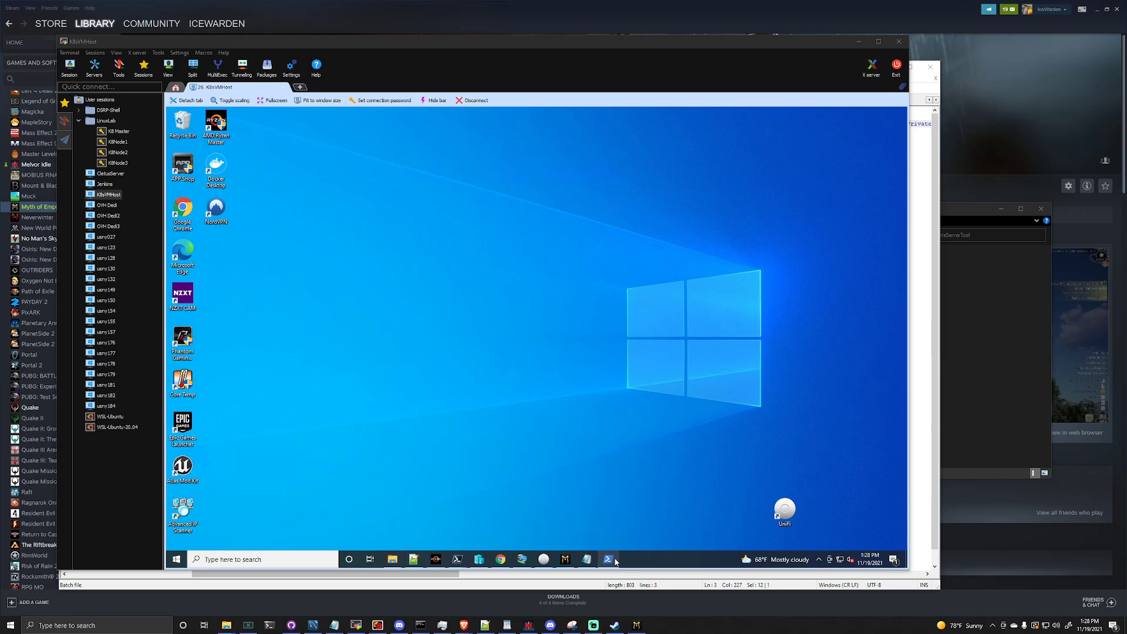
- Search the remote machine for PowerShell (pwsh), then return to the start script
{"action": "left_click", "coordinate": [175, 559]}
{"action": "type", "text": "powershell"}
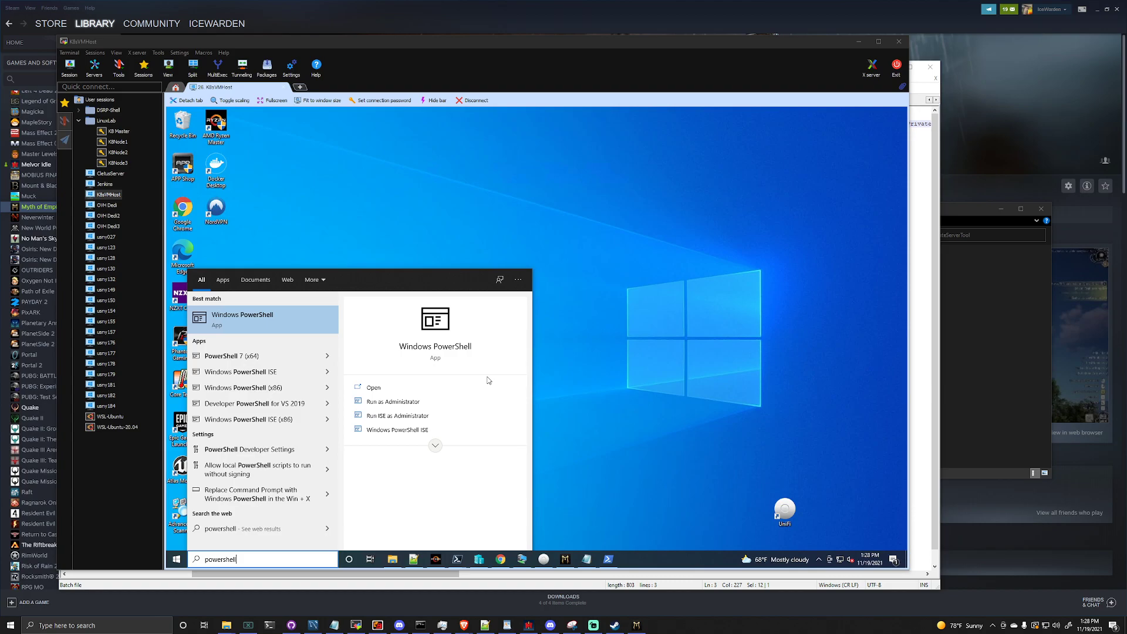
{"action": "key", "text": "BackSpace"}
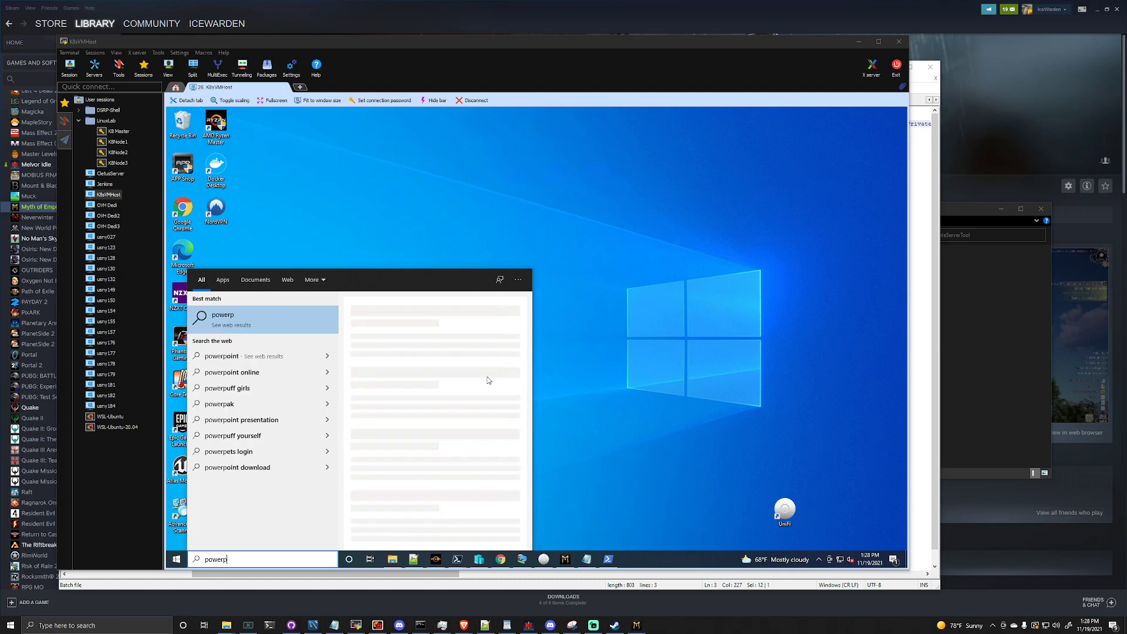
{"action": "type", "text": "pwsh"}
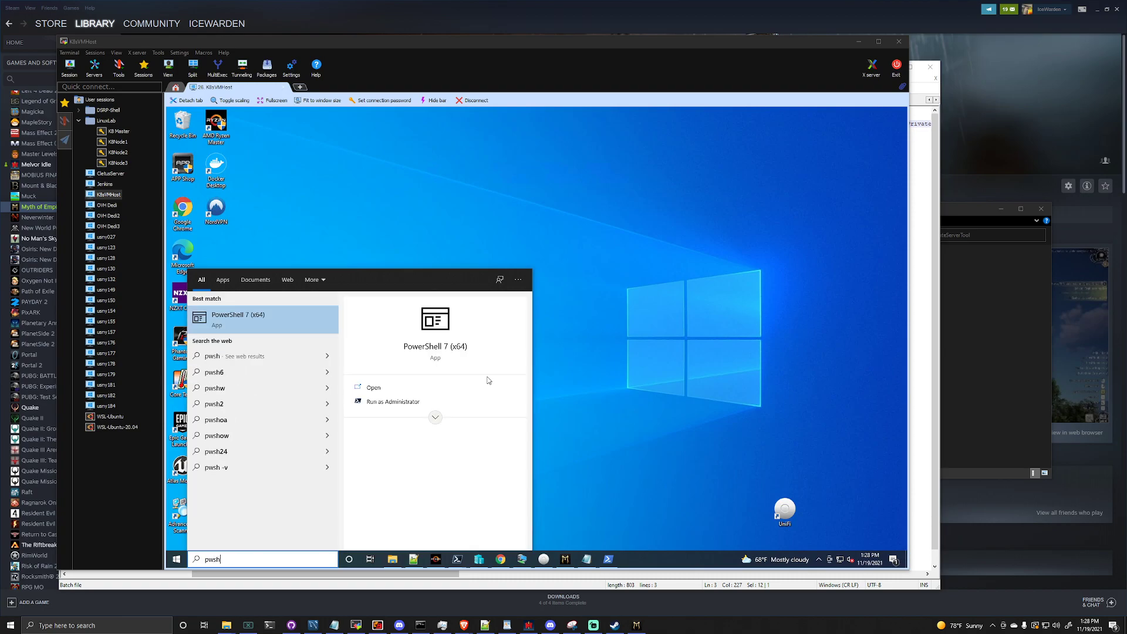
{"action": "type", "text": "pow"}
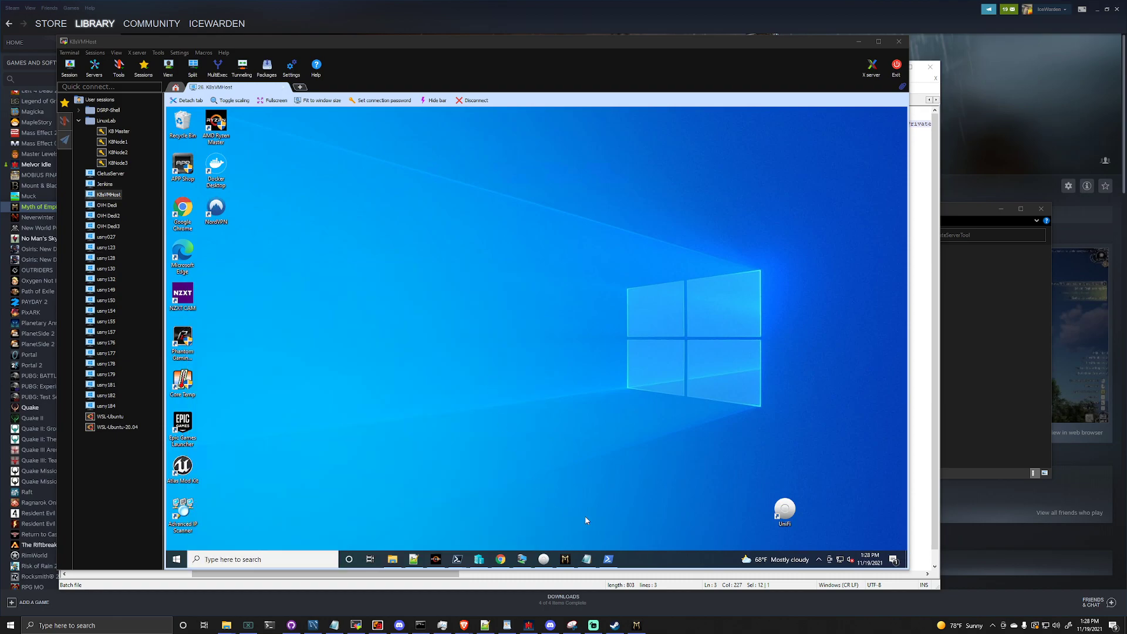
{"action": "left_click", "coordinate": [607, 559]}
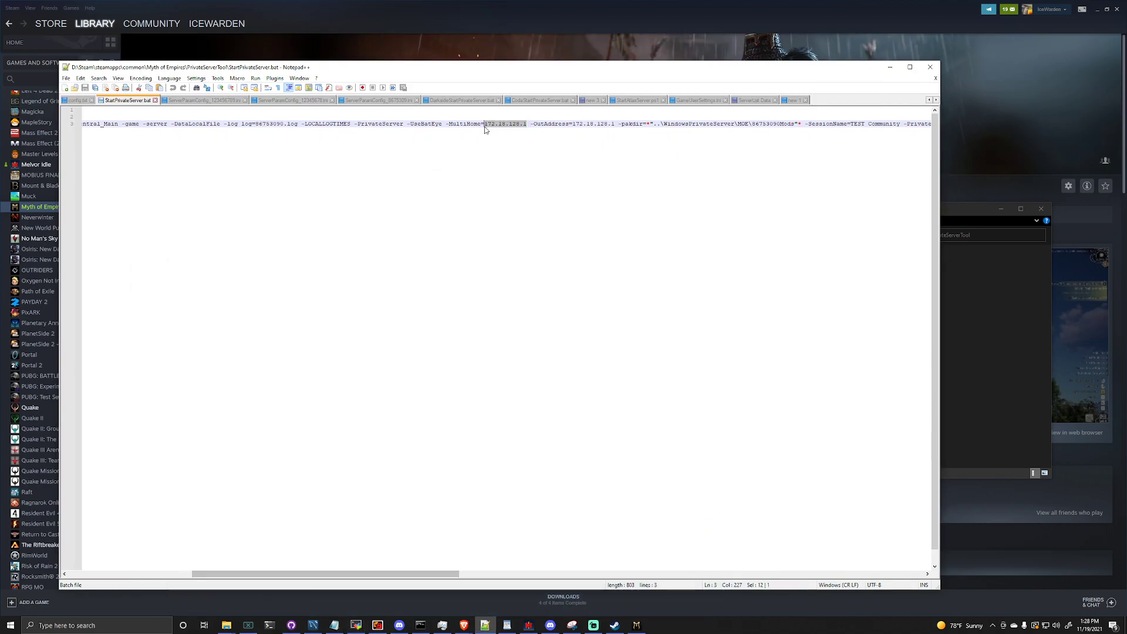
- Set the start script's MultiHome address to 192.168.1.15 and save it
{"action": "type", "text": "192.168.1.15"}
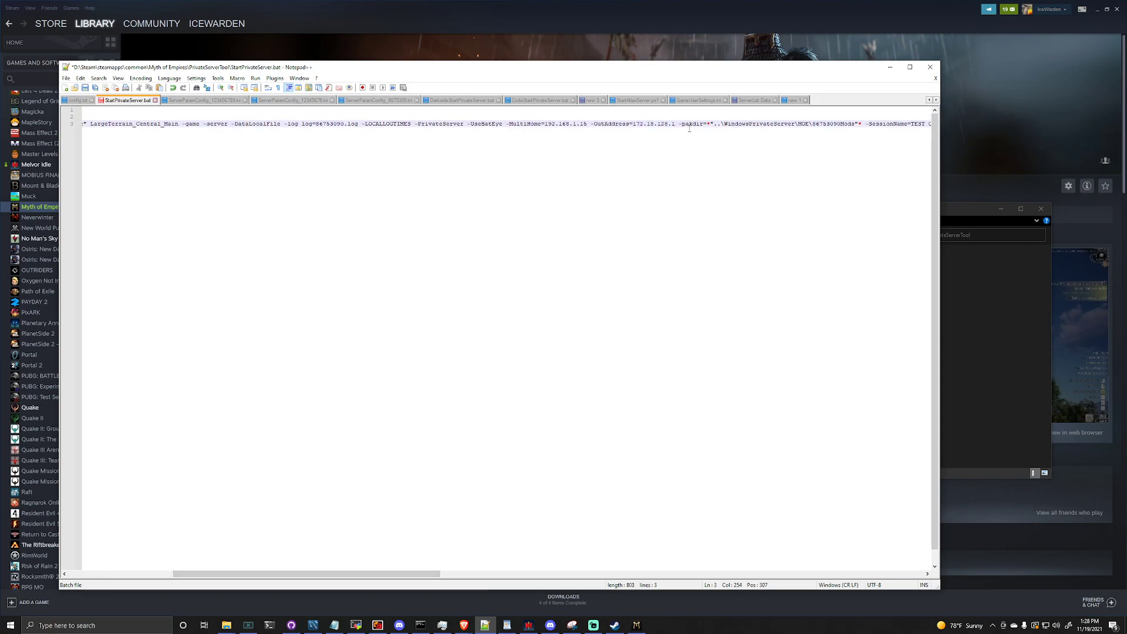
{"action": "left_click", "coordinate": [639, 124]}
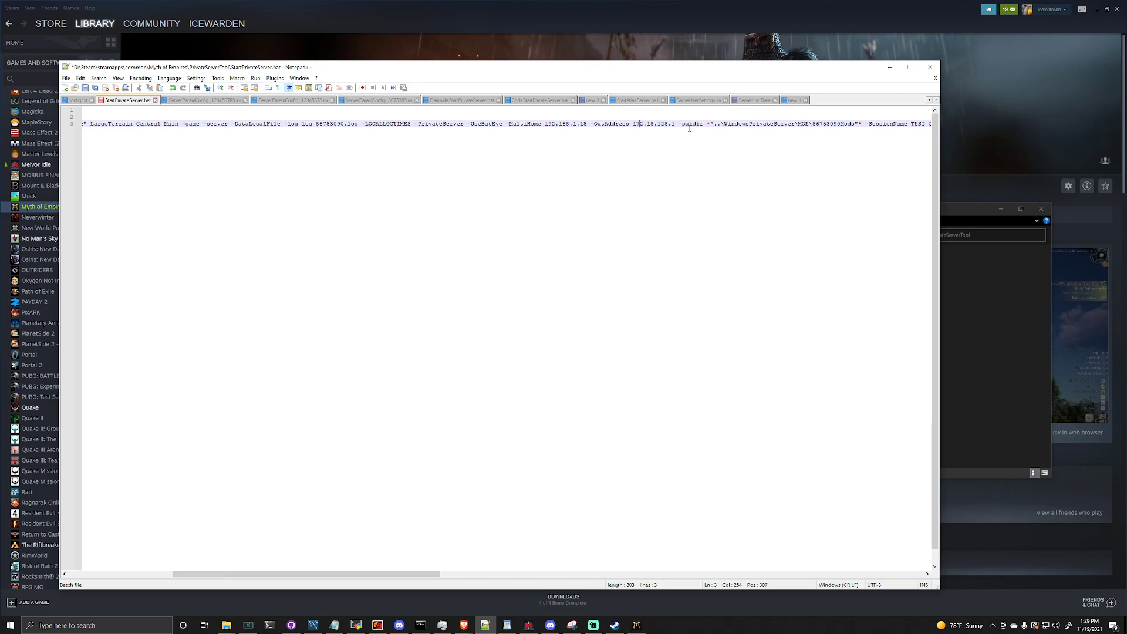
{"action": "key", "text": "BackSpace"}
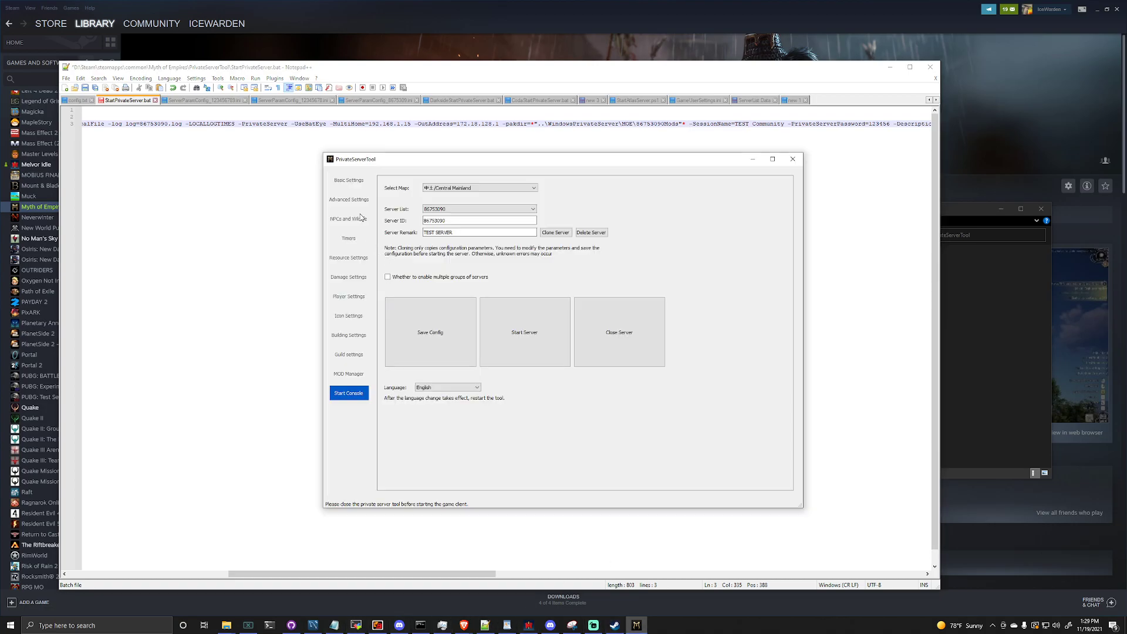
- Compare the Basic Settings server name with the script's SessionName, TEST Community
{"action": "left_click", "coordinate": [349, 180]}
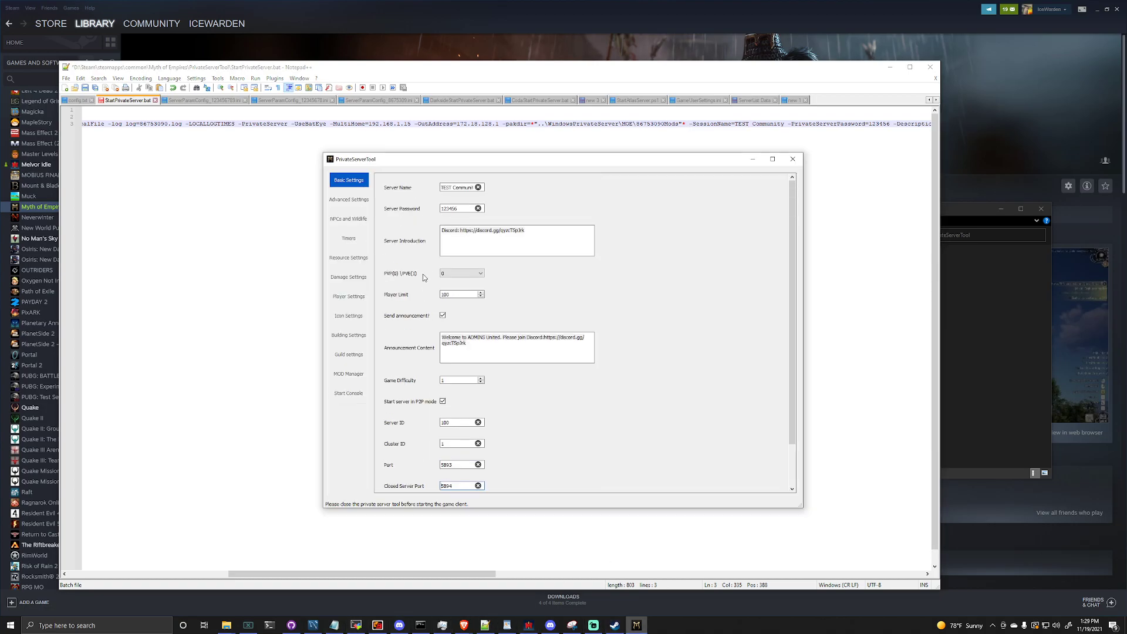
{"action": "triple_click", "coordinate": [460, 187]}
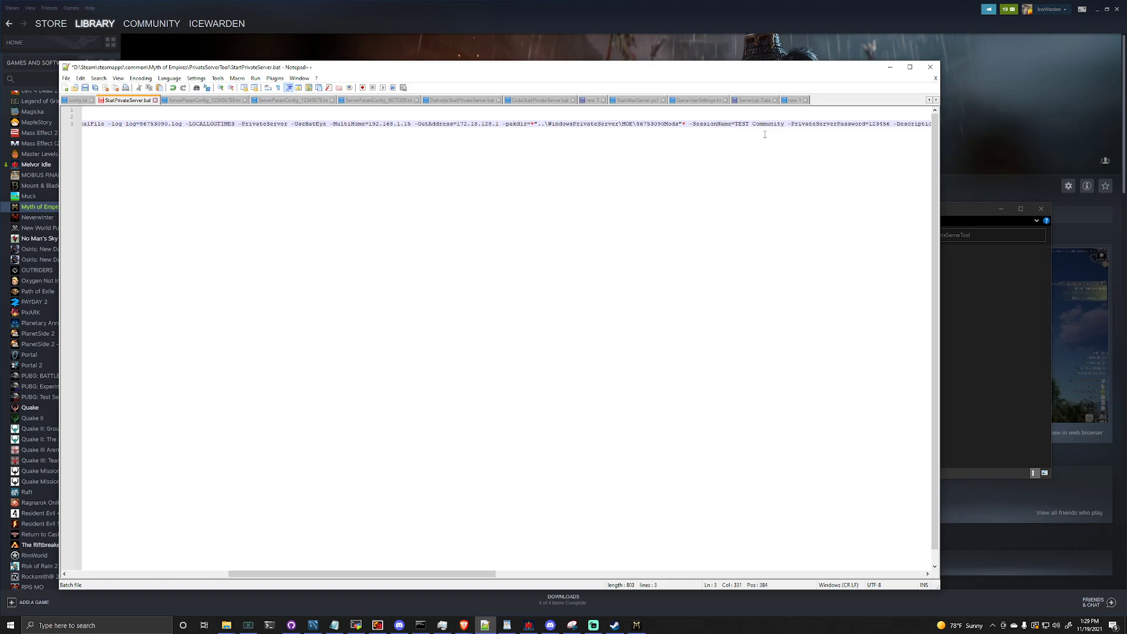
{"action": "type", "text": "\""}
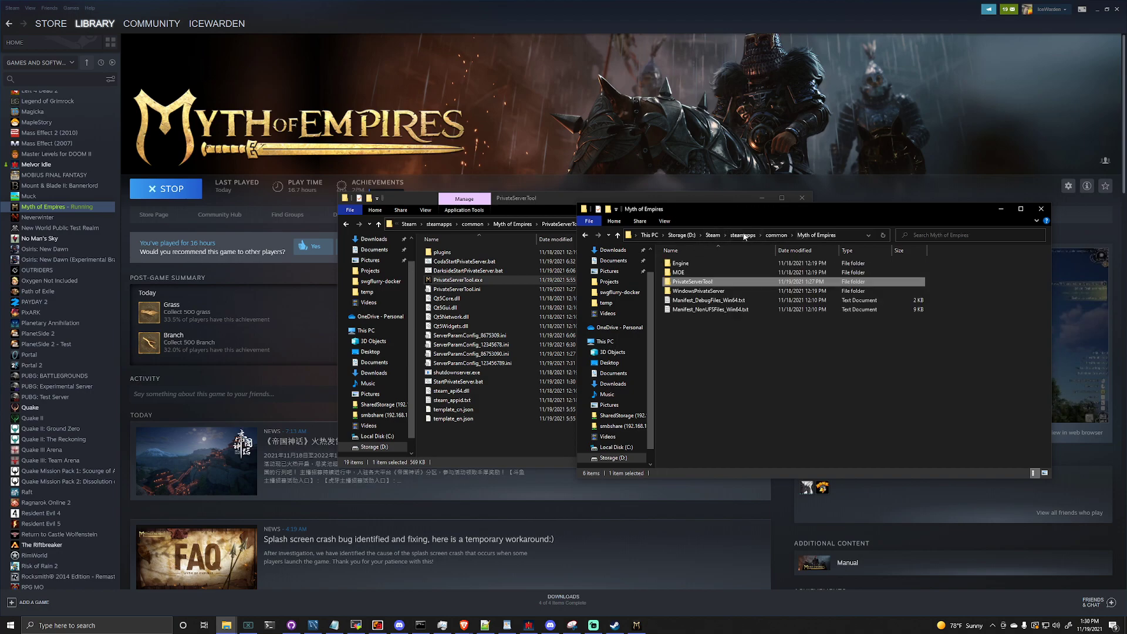
- Browse to C:\servers\MoE3\PrivateServerTool on the remote machine beside the local folder
{"action": "left_click", "coordinate": [700, 290]}
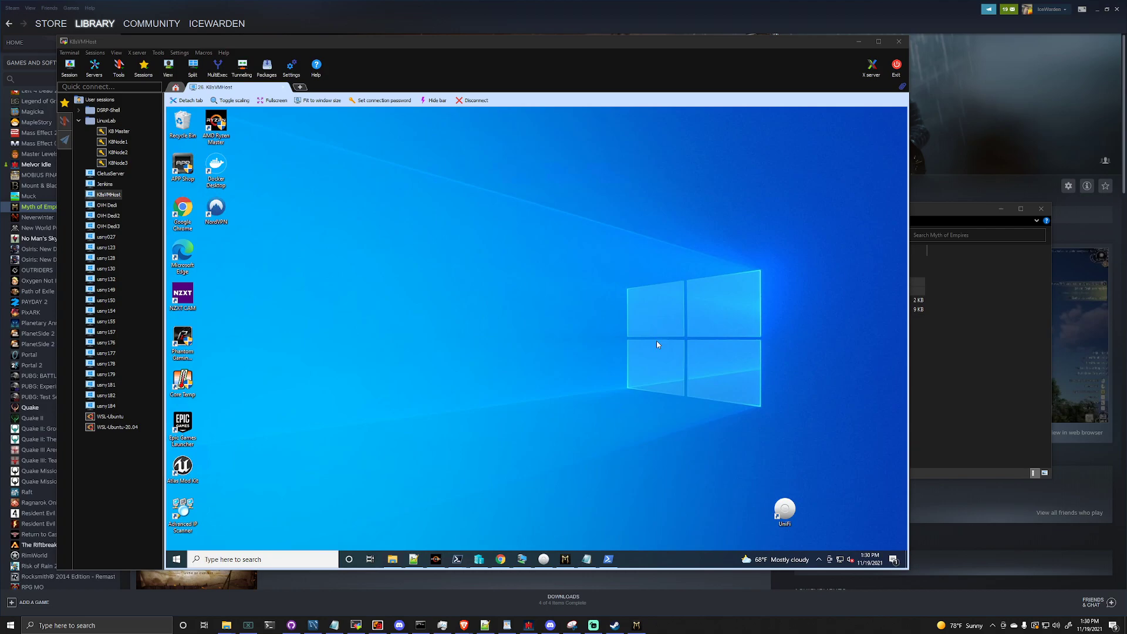
{"action": "left_click", "coordinate": [391, 559]}
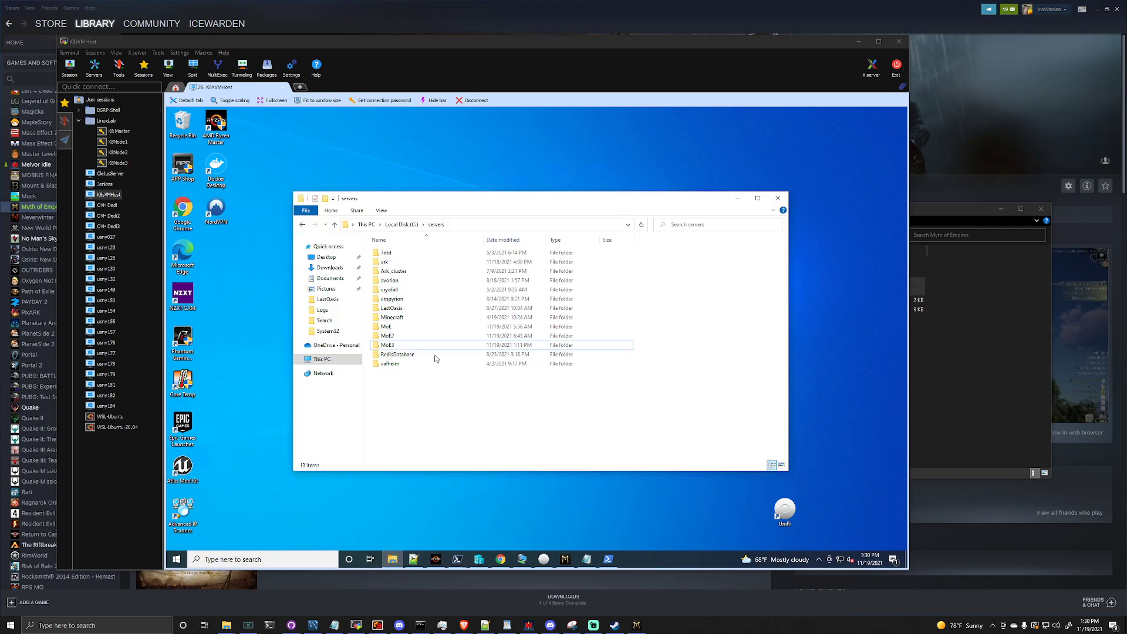
{"action": "left_click", "coordinate": [387, 344]}
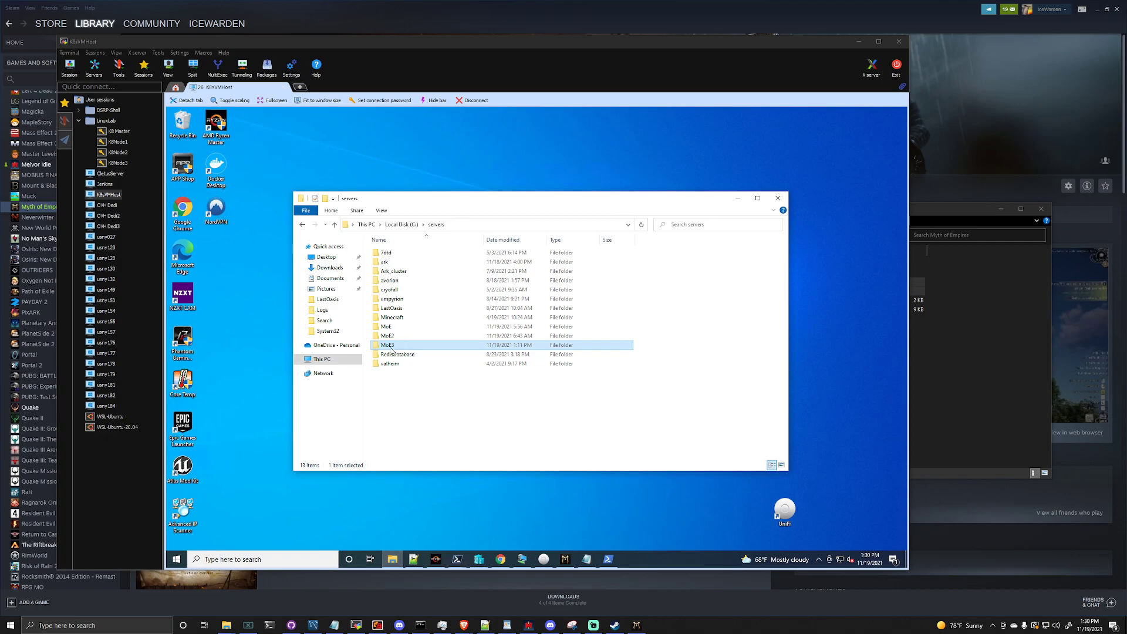
{"action": "mouse_move", "coordinate": [389, 345]}
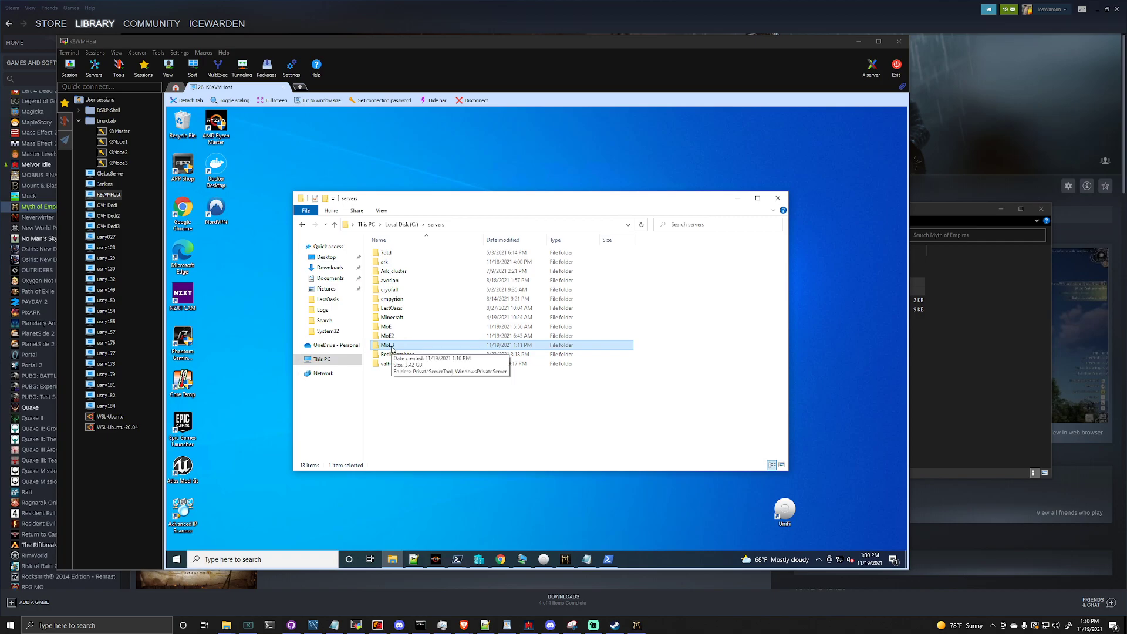
{"action": "double_click", "coordinate": [386, 345]}
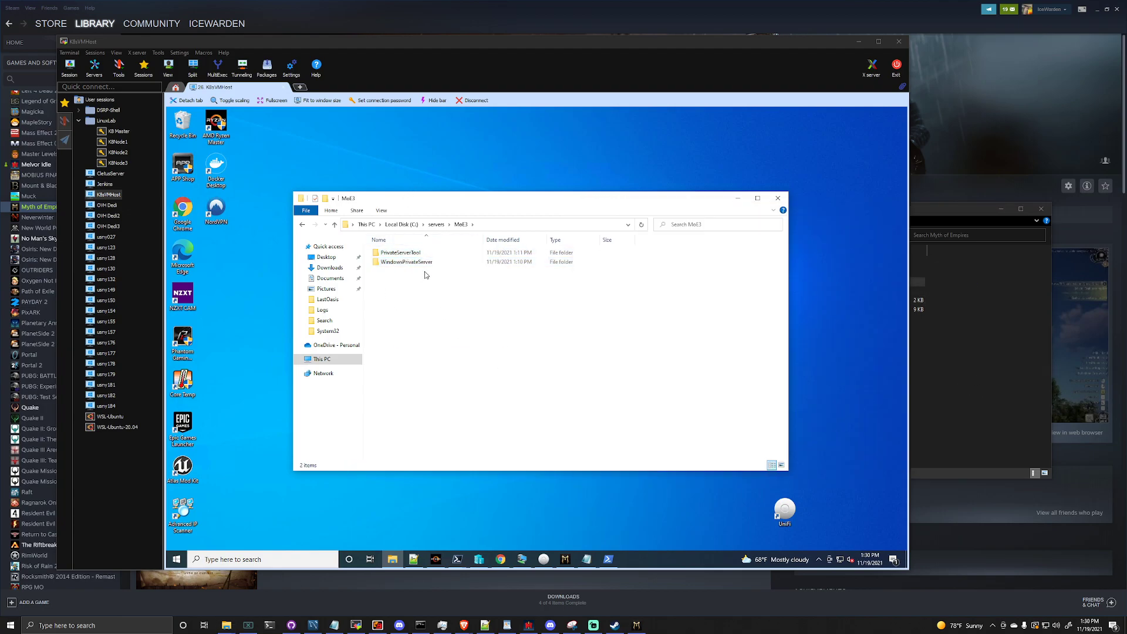
{"action": "mouse_move", "coordinate": [401, 253]}
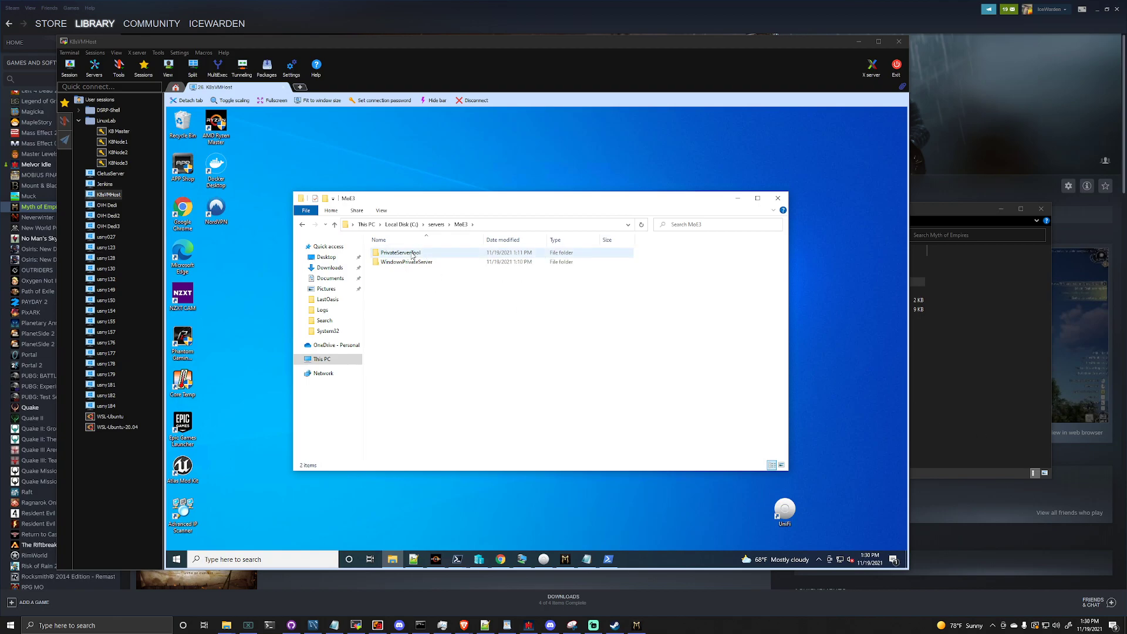
{"action": "double_click", "coordinate": [400, 252]}
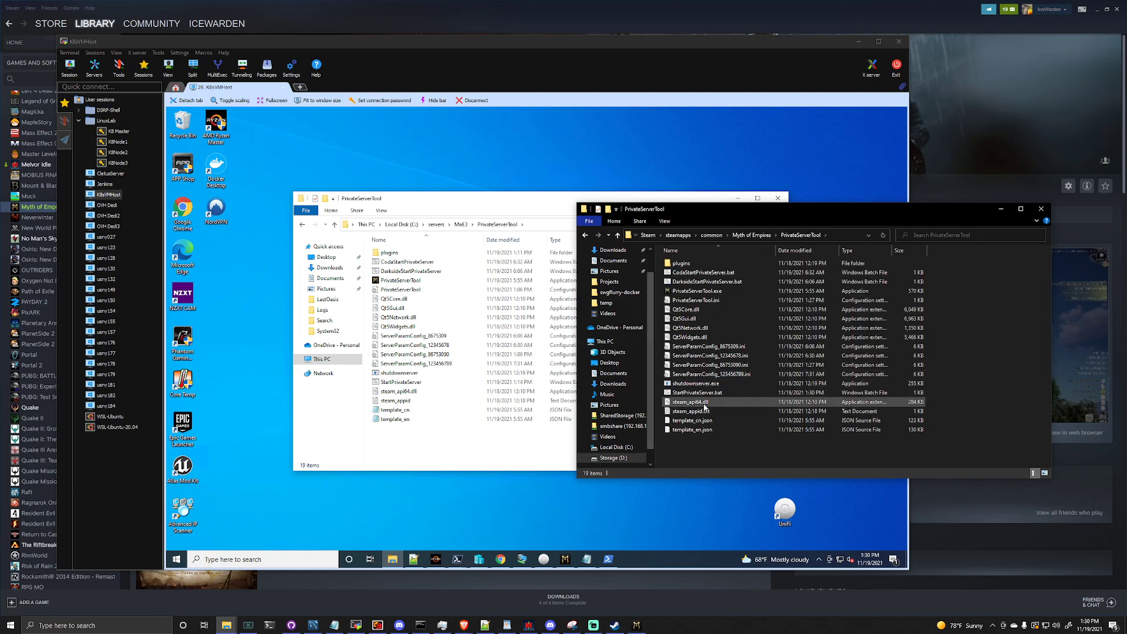
- Review the MOEServer.exe launch line in StartPrivateServer.bat, then run it on the remote machine
{"action": "right_click", "coordinate": [690, 402]}
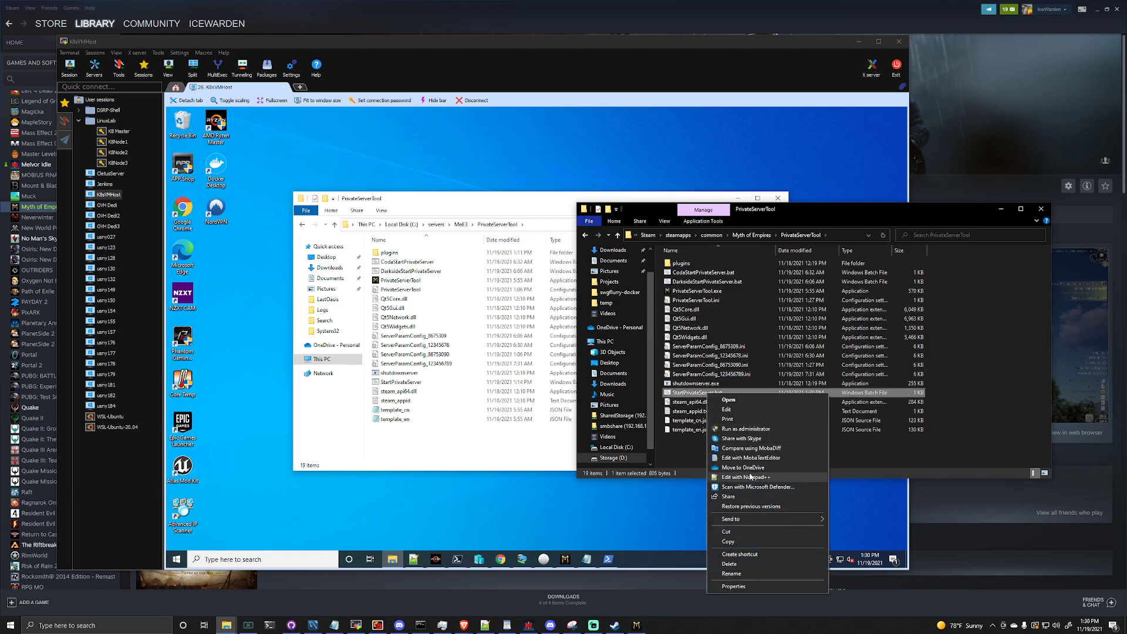
{"action": "left_click", "coordinate": [746, 477]}
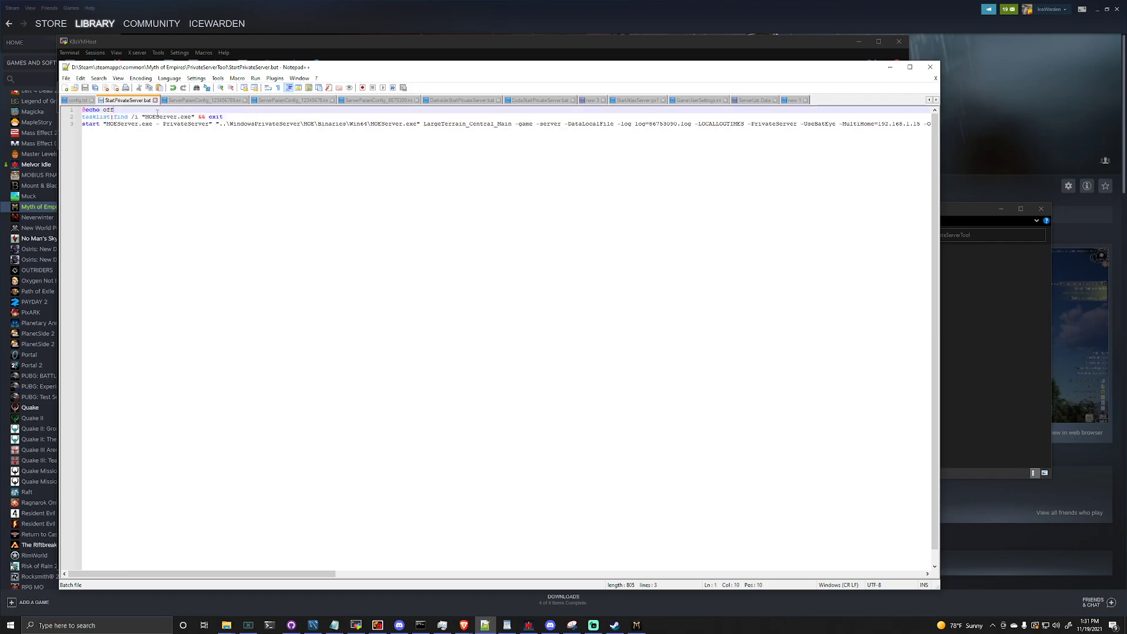
{"action": "double_click", "coordinate": [166, 116]}
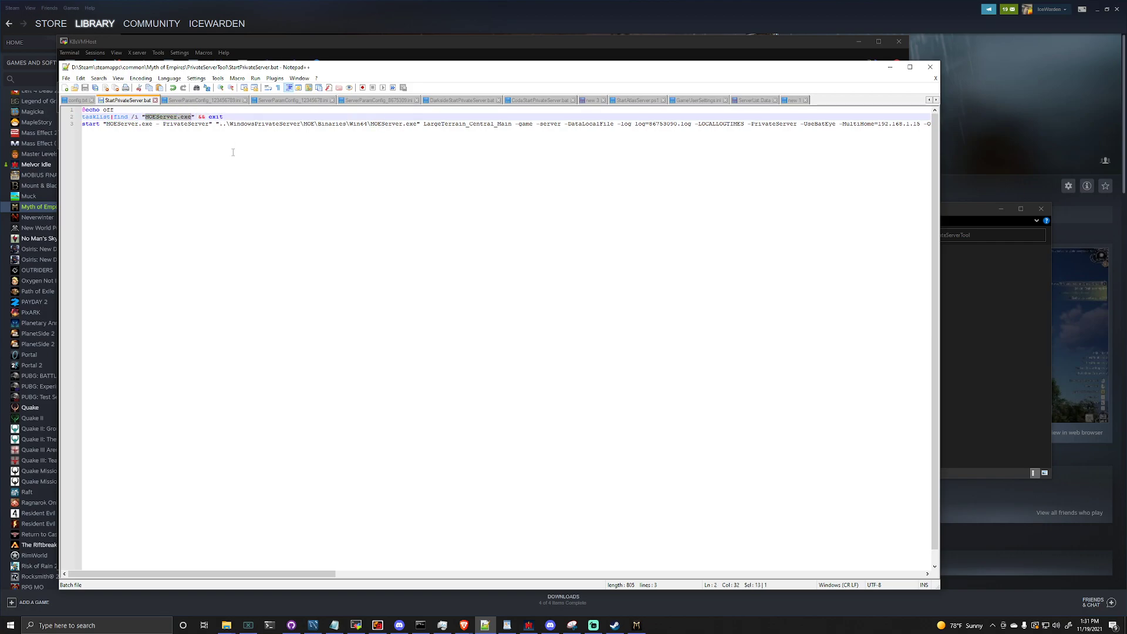
{"action": "double_click", "coordinate": [215, 117]}
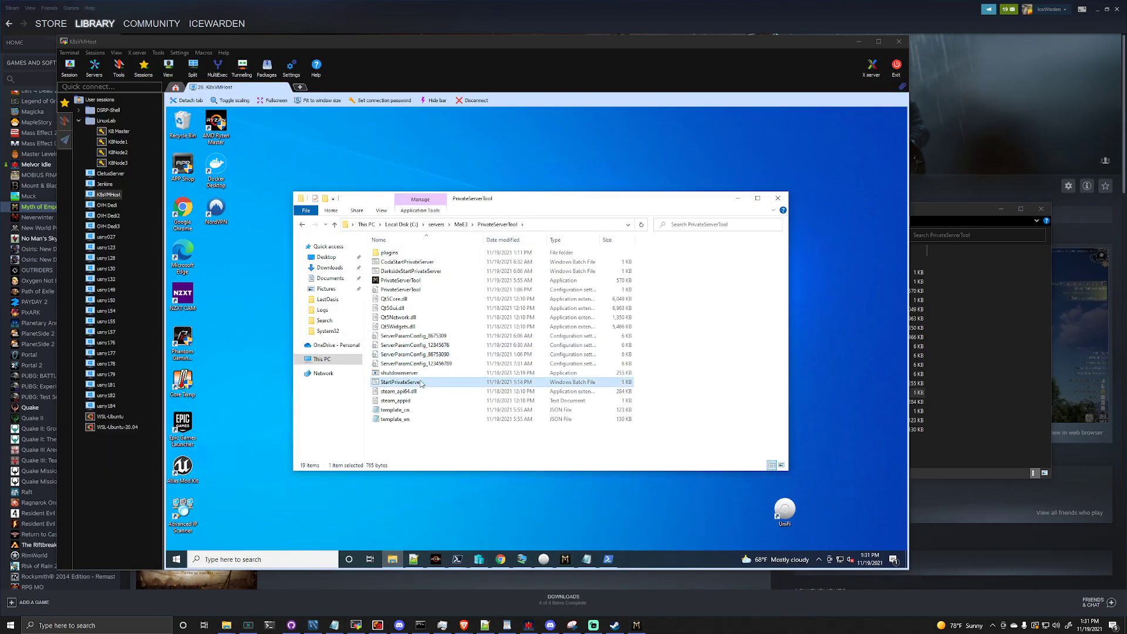
{"action": "double_click", "coordinate": [405, 381]}
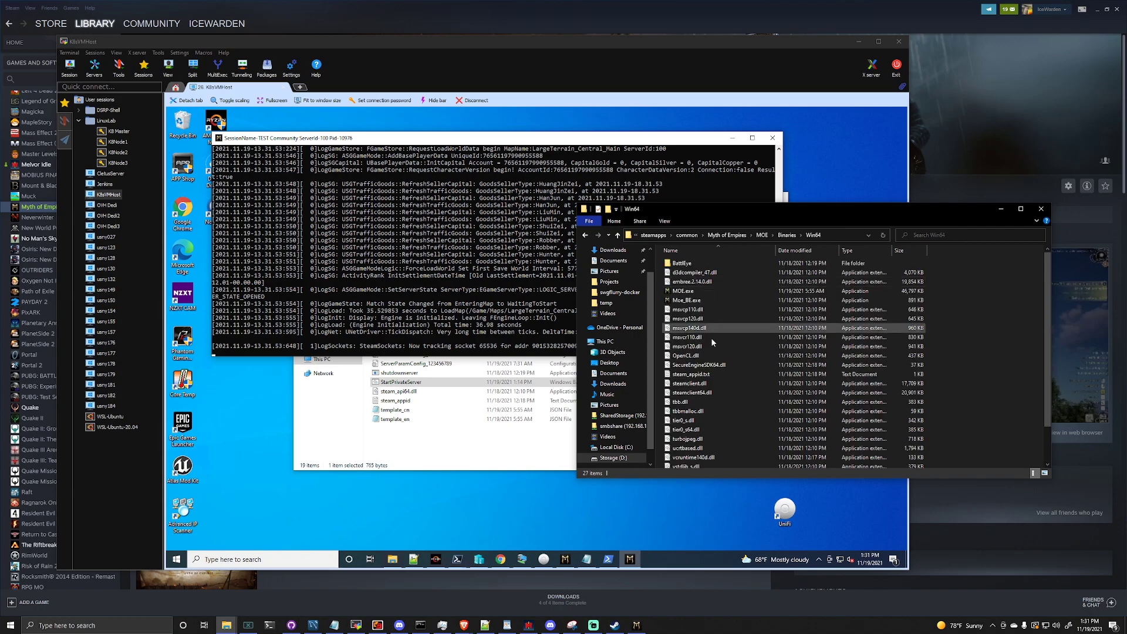
- Let the server console finish loading and start Myth of Empires from the Win64 folder
{"action": "left_click", "coordinate": [683, 290]}
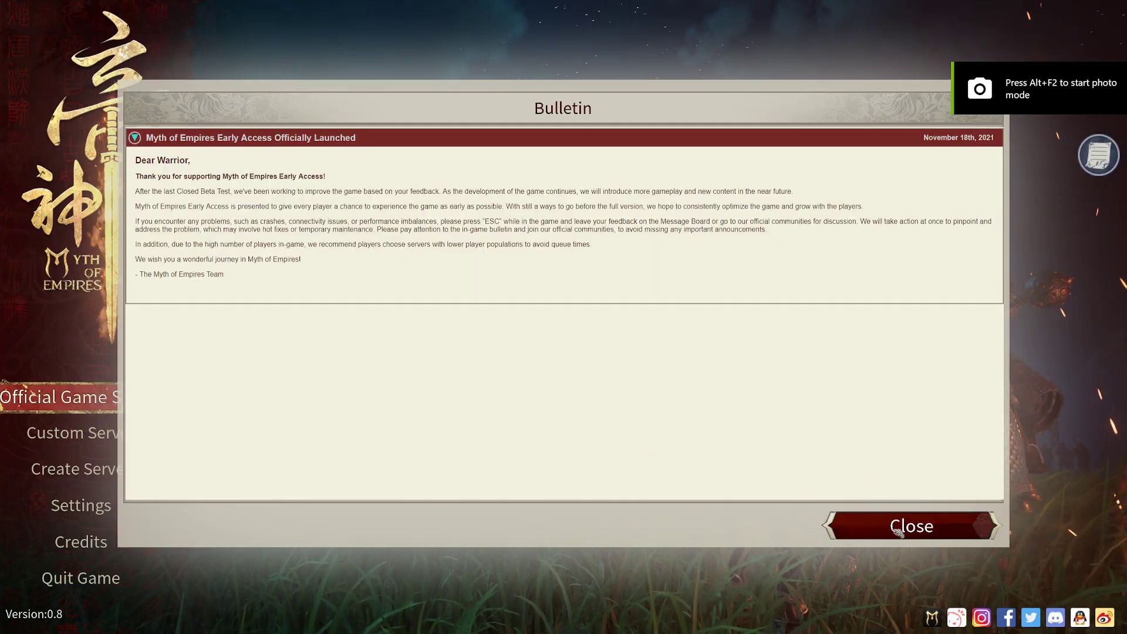
- Search the custom server list for 'TEST Comm' and check the TEST Community server's details
{"action": "left_click", "coordinate": [912, 526]}
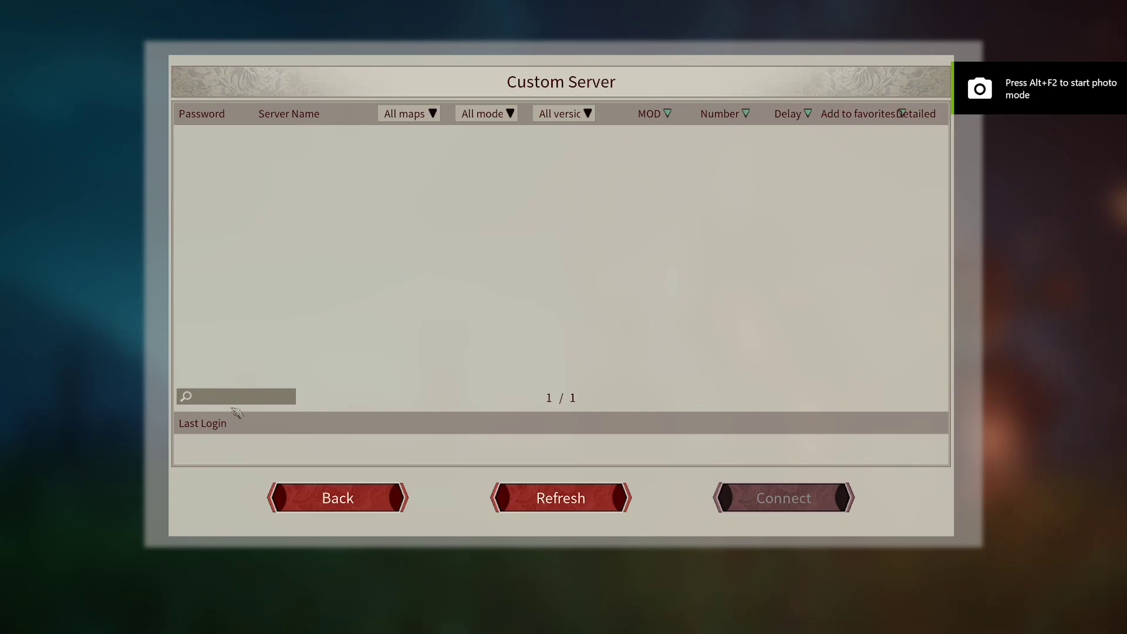
{"action": "left_click", "coordinate": [560, 498]}
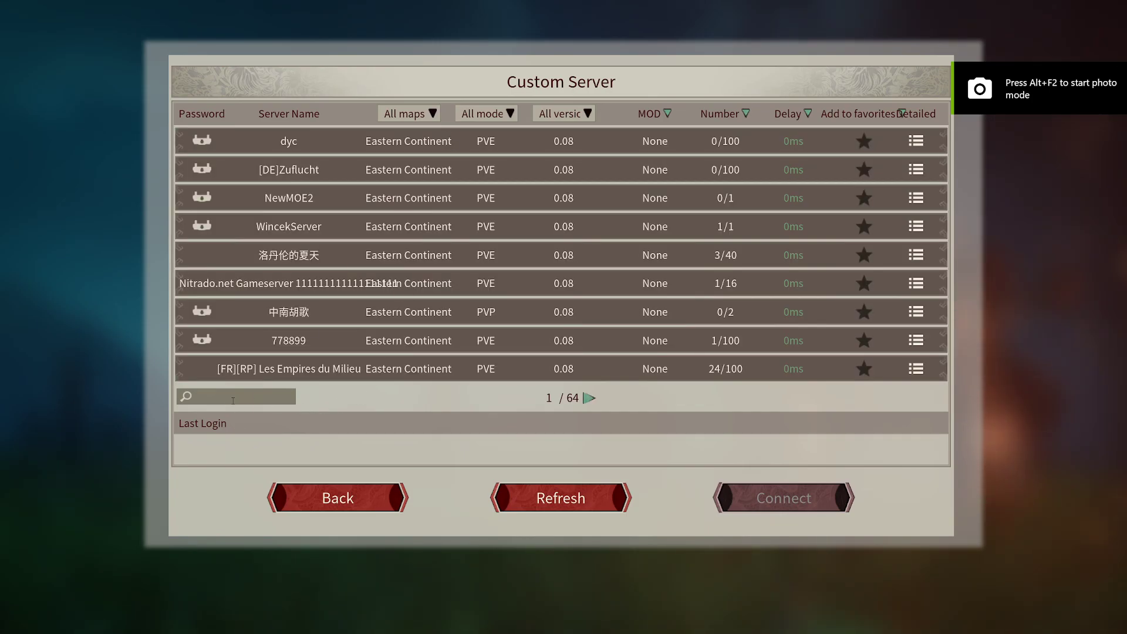
{"action": "type", "text": "TEST Comm"}
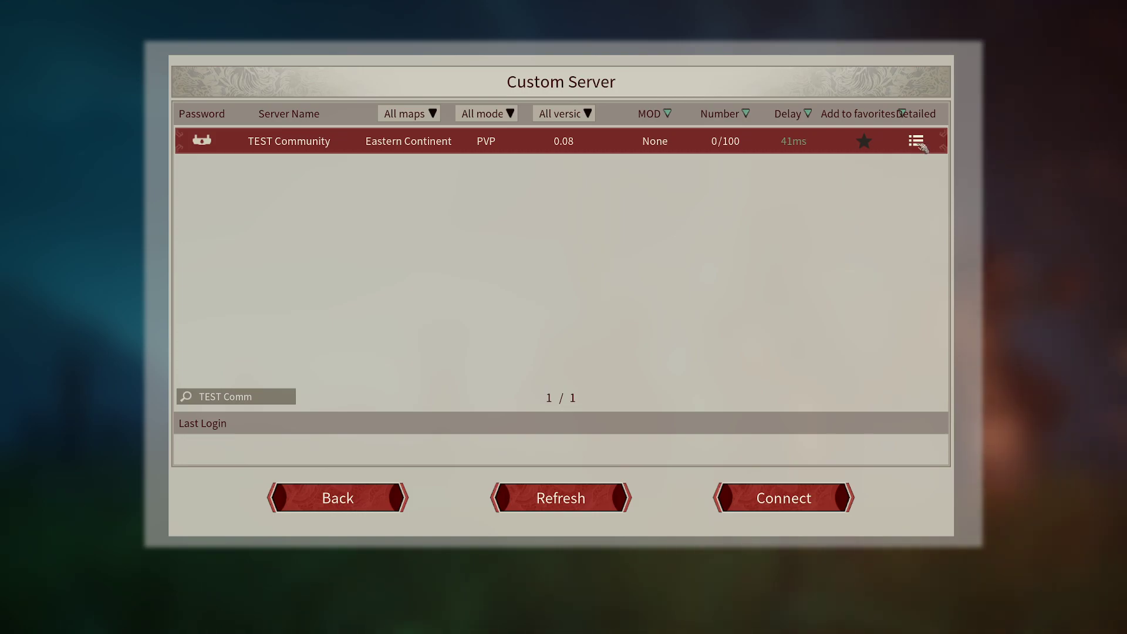
{"action": "left_click", "coordinate": [916, 140]}
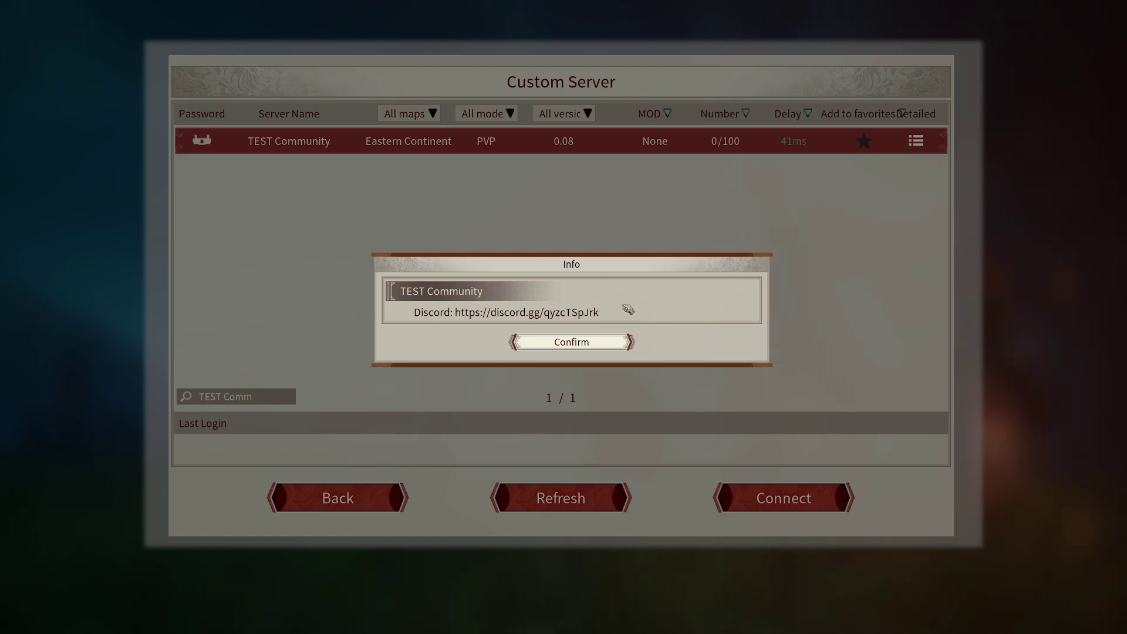
{"action": "mouse_move", "coordinate": [571, 341]}
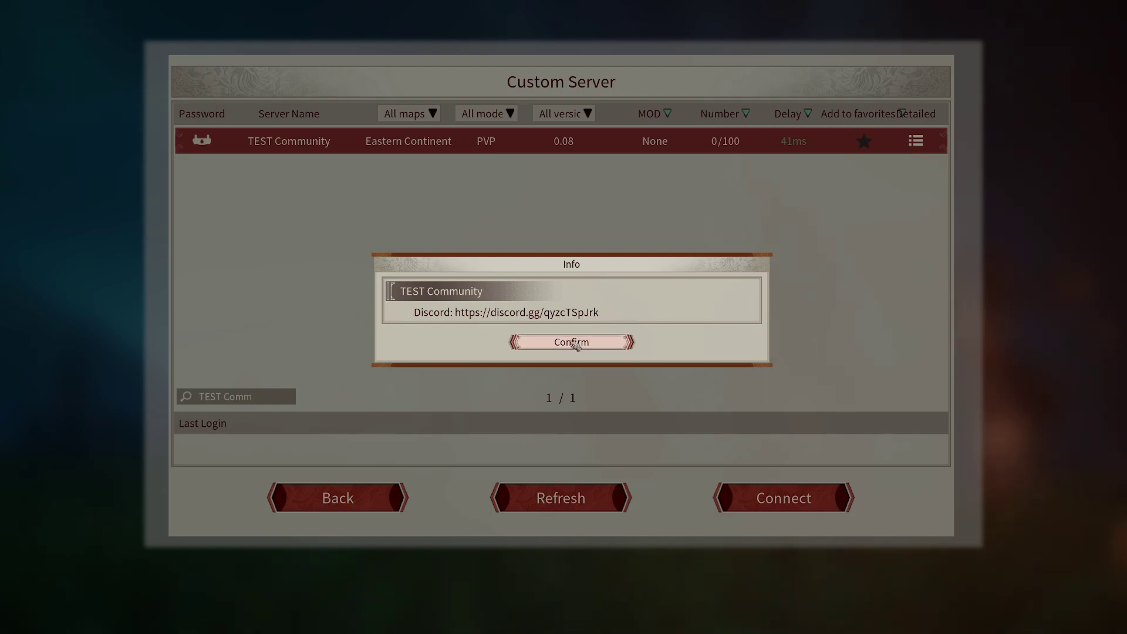
{"action": "left_click", "coordinate": [571, 342]}
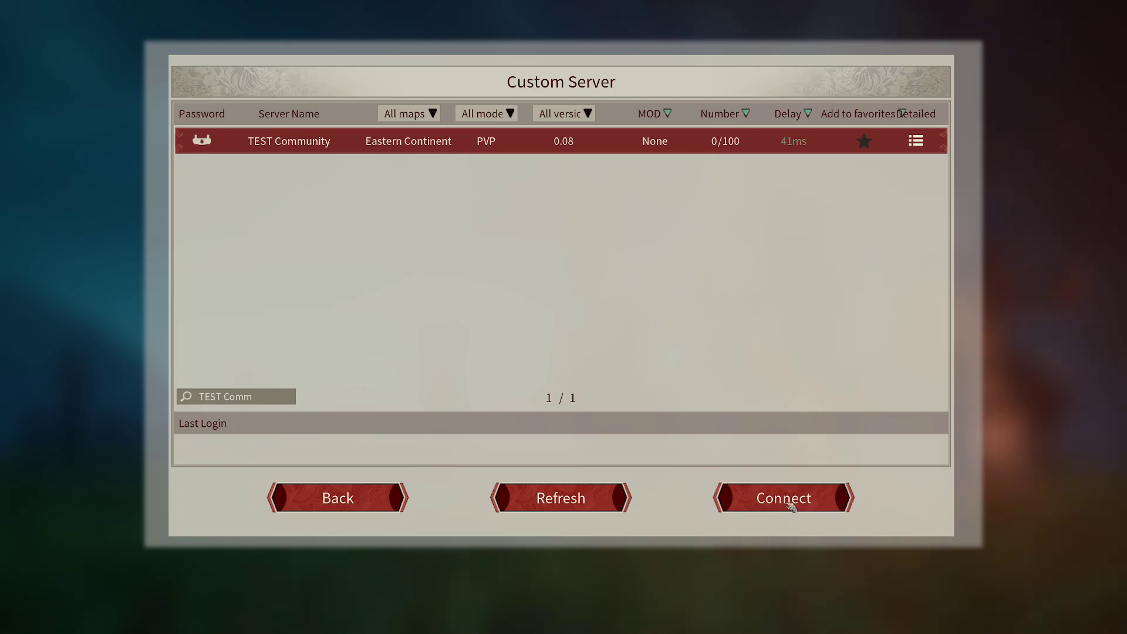
- Connect to the TEST Community server and confirm the password prompt to start loading in
{"action": "left_click", "coordinate": [782, 498]}
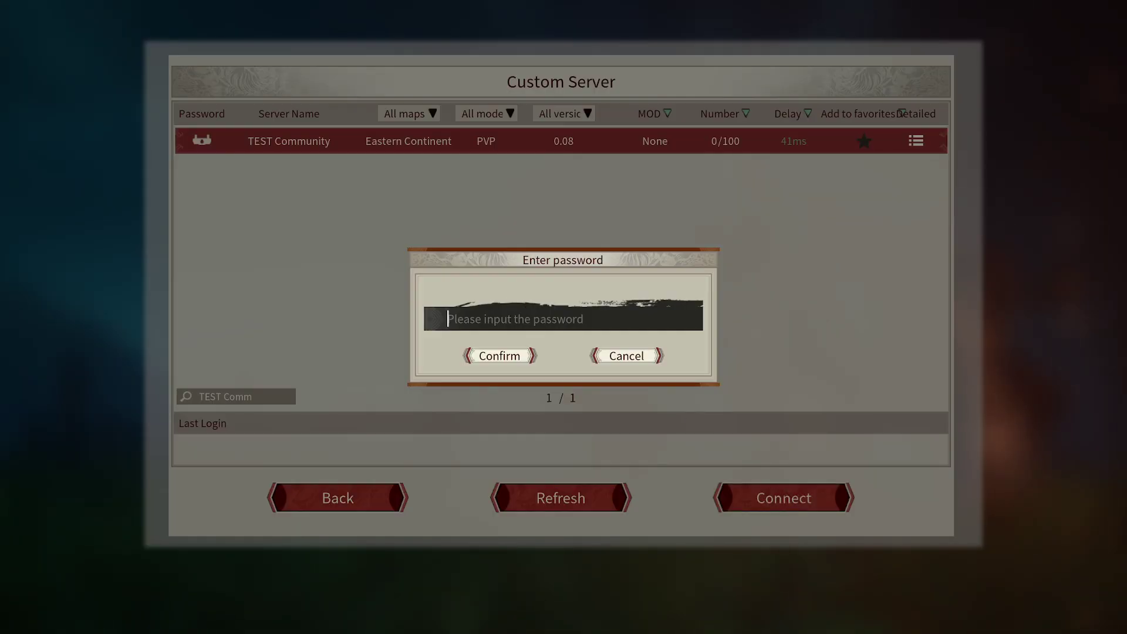
{"action": "left_click", "coordinate": [498, 355]}
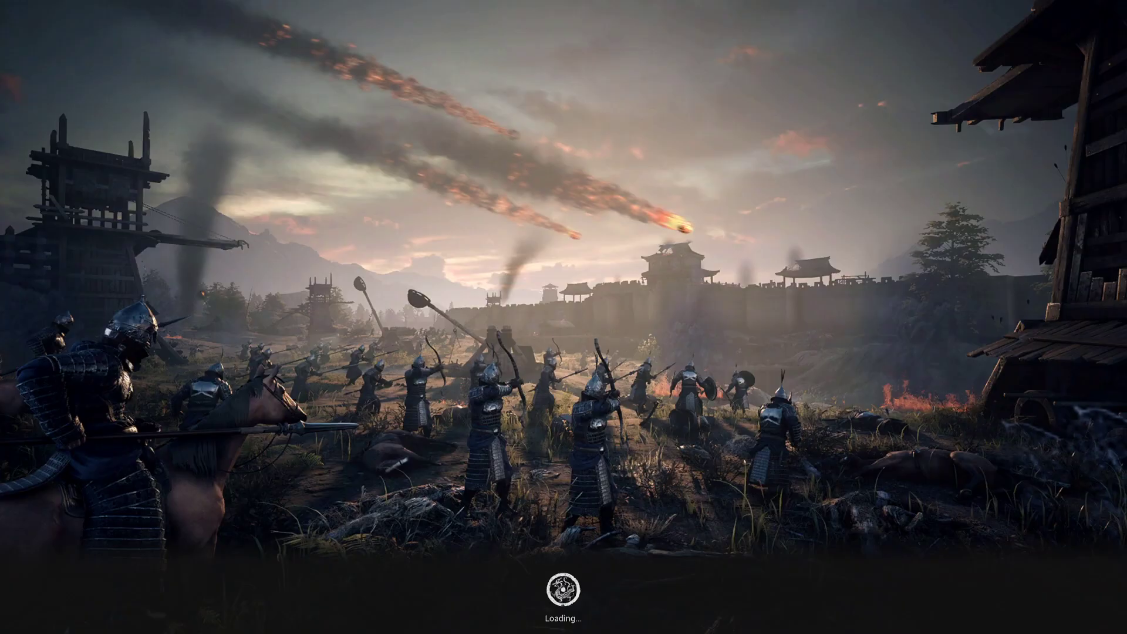